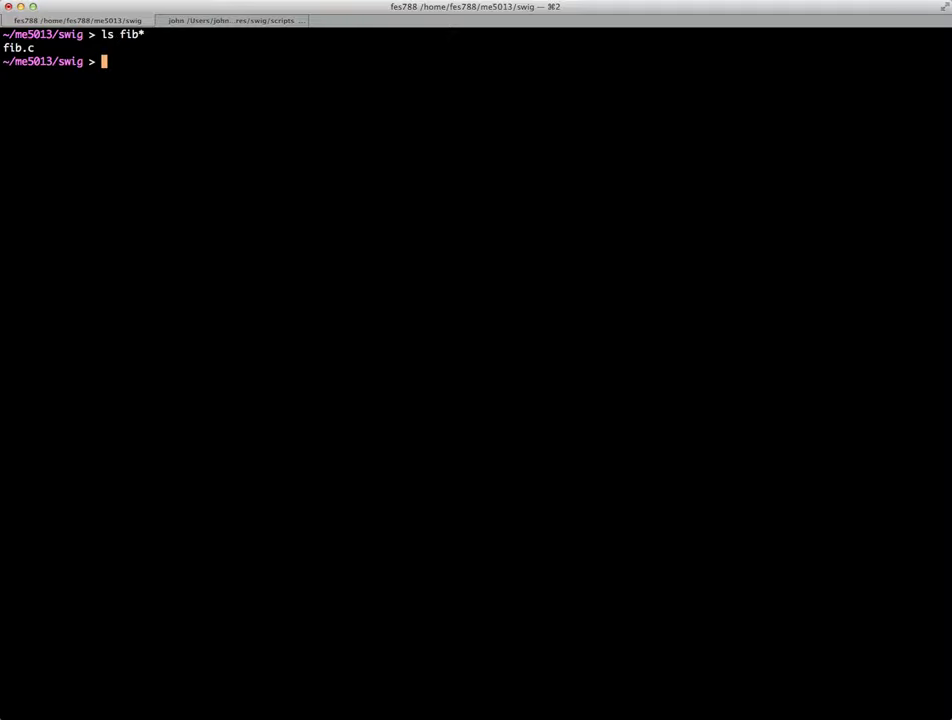
Step: Add #include "fib.h" to fib.c and create fib.h declaring int fib(int a);
text(vi fib)
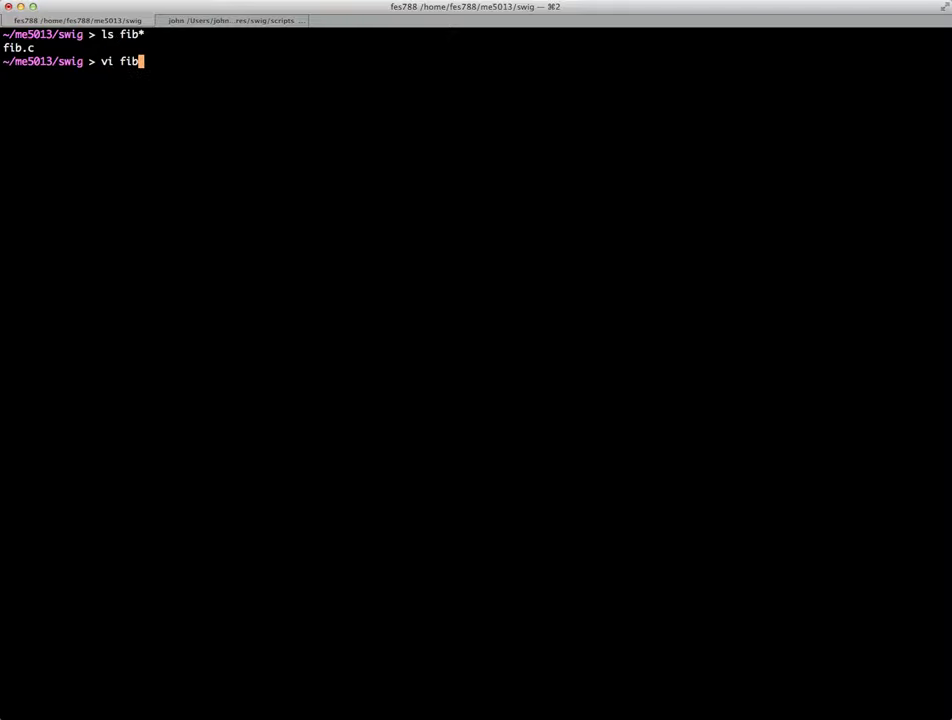
text(.c)
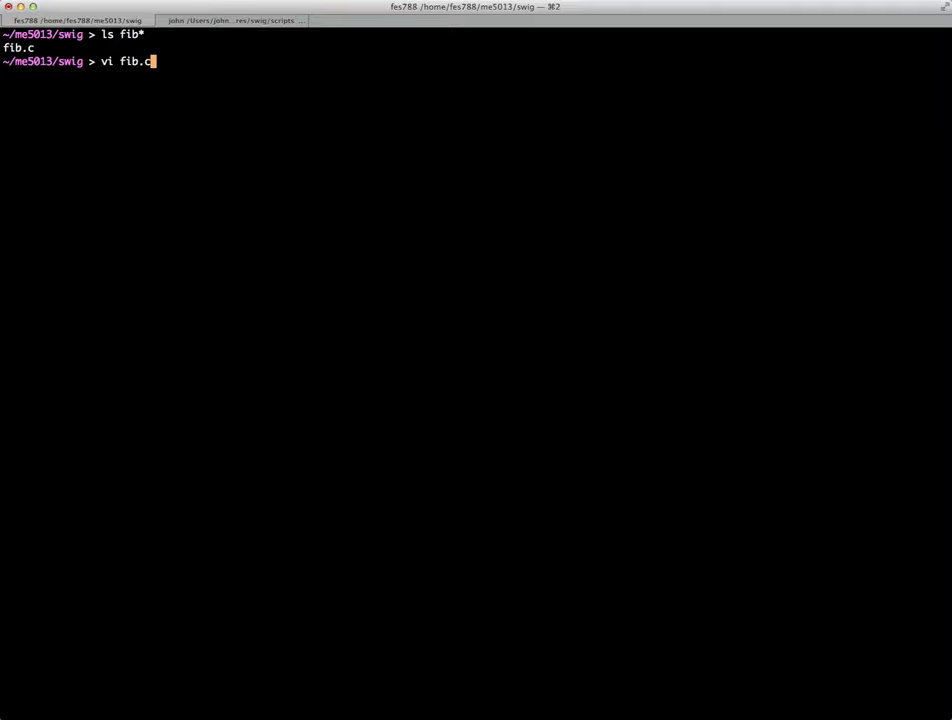
key(Return)
text(i)
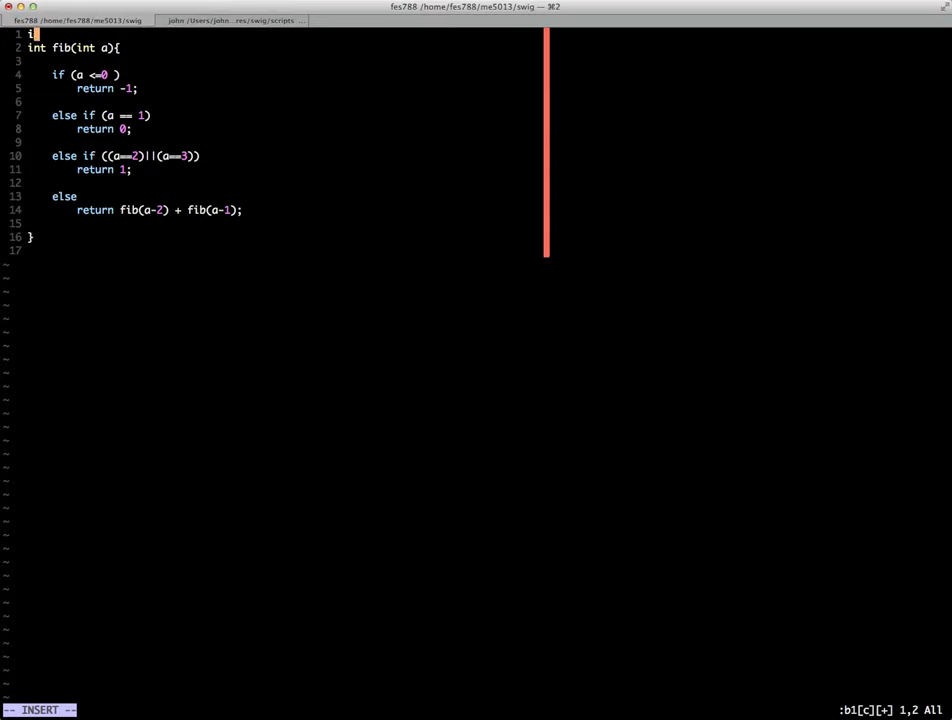
text(#inclu)
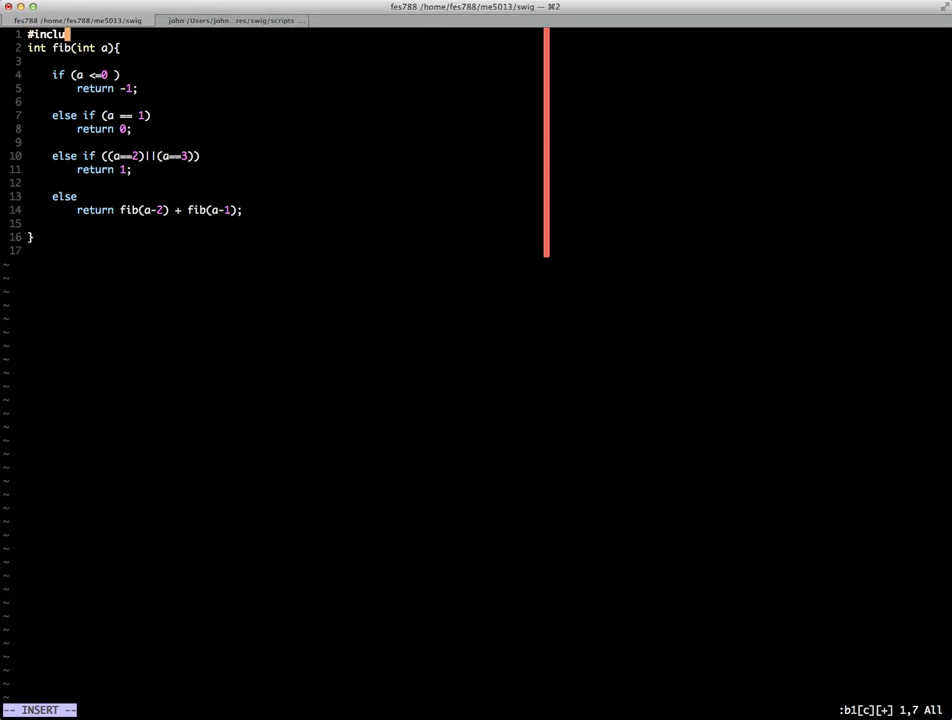
text(de "fib.)
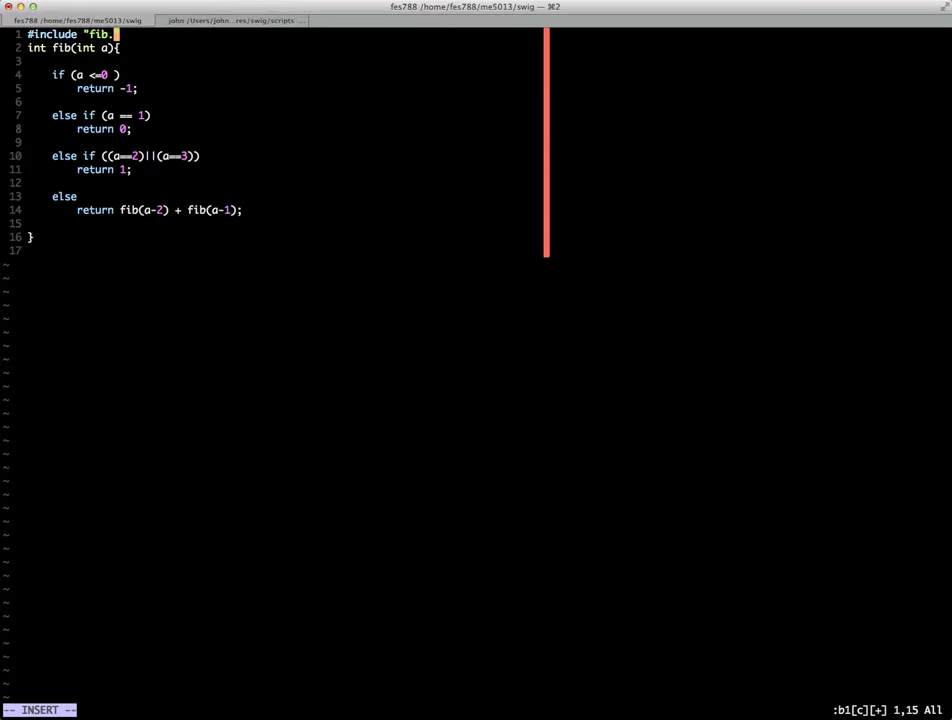
text(h")
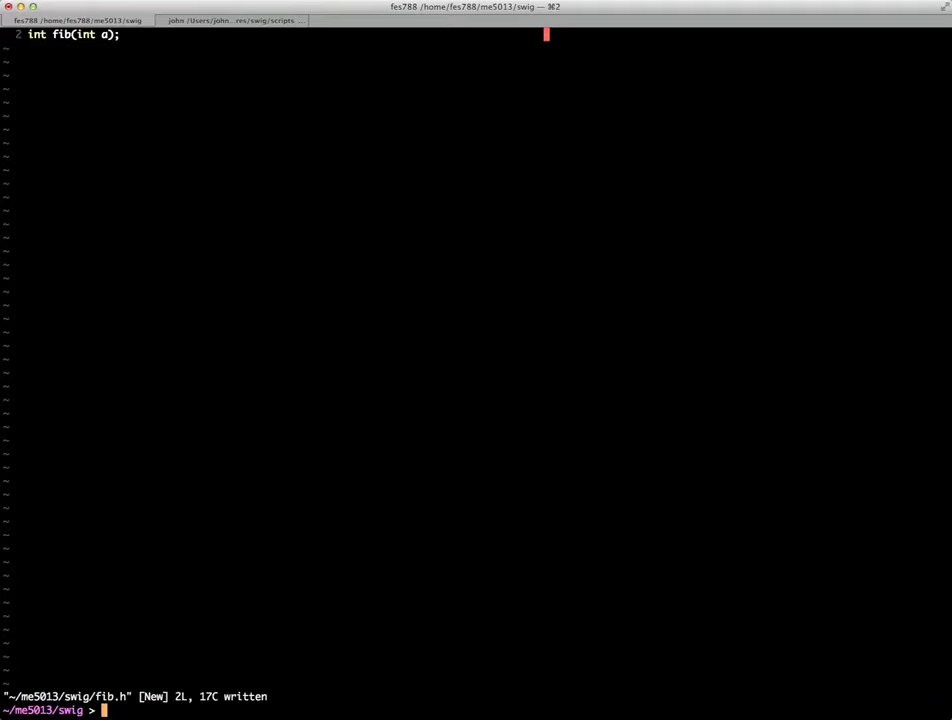
text(ls fib*)
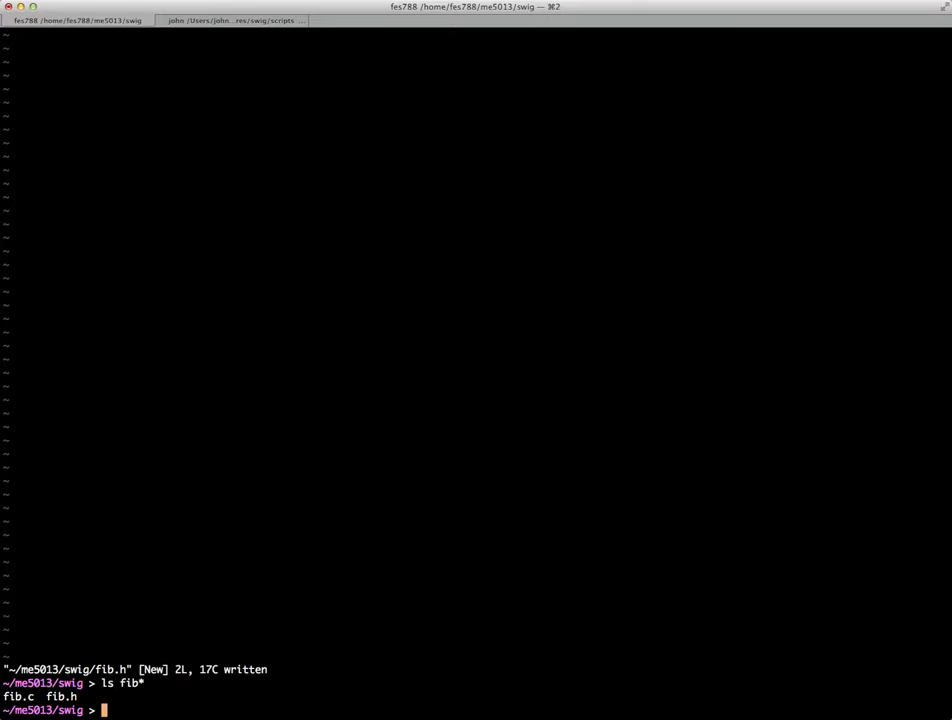
Step: Run swig -python -module fib fib.h to generate the Python wrapper
text(swig)
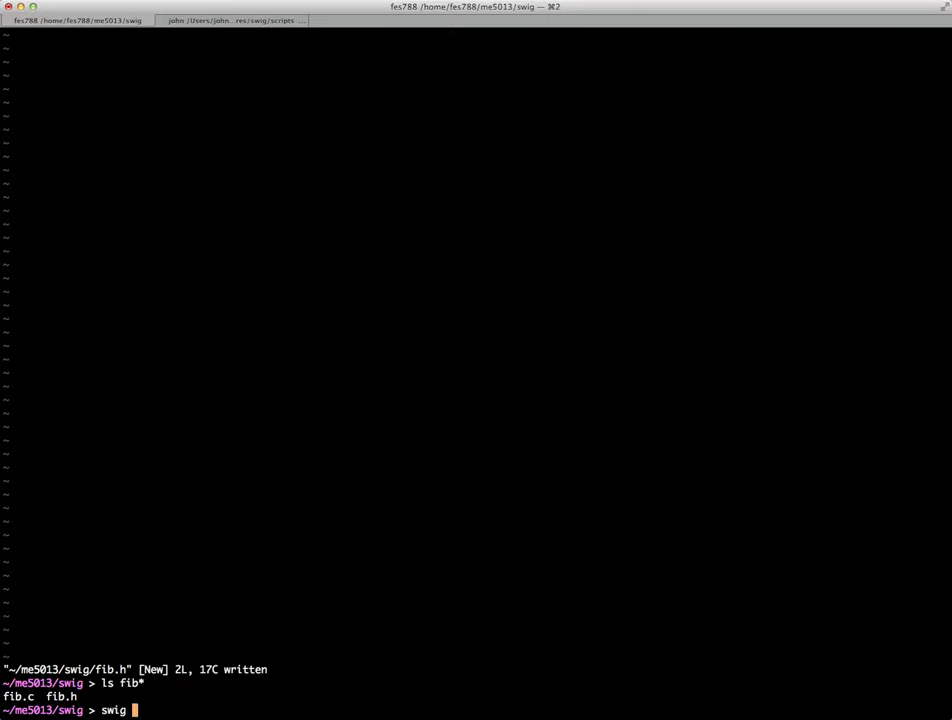
text(-p)
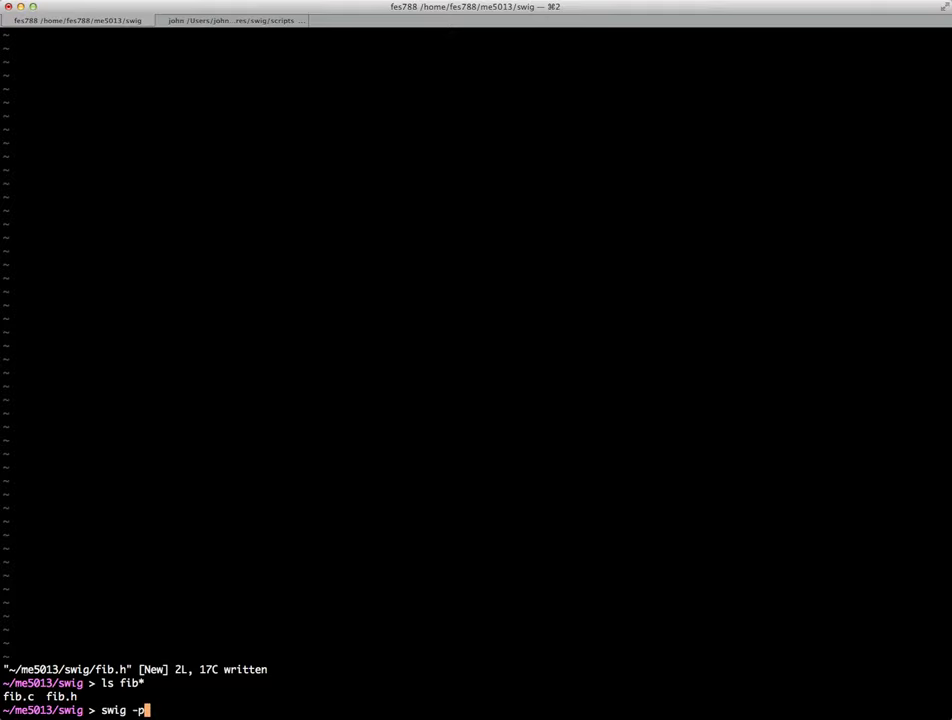
text(ython)
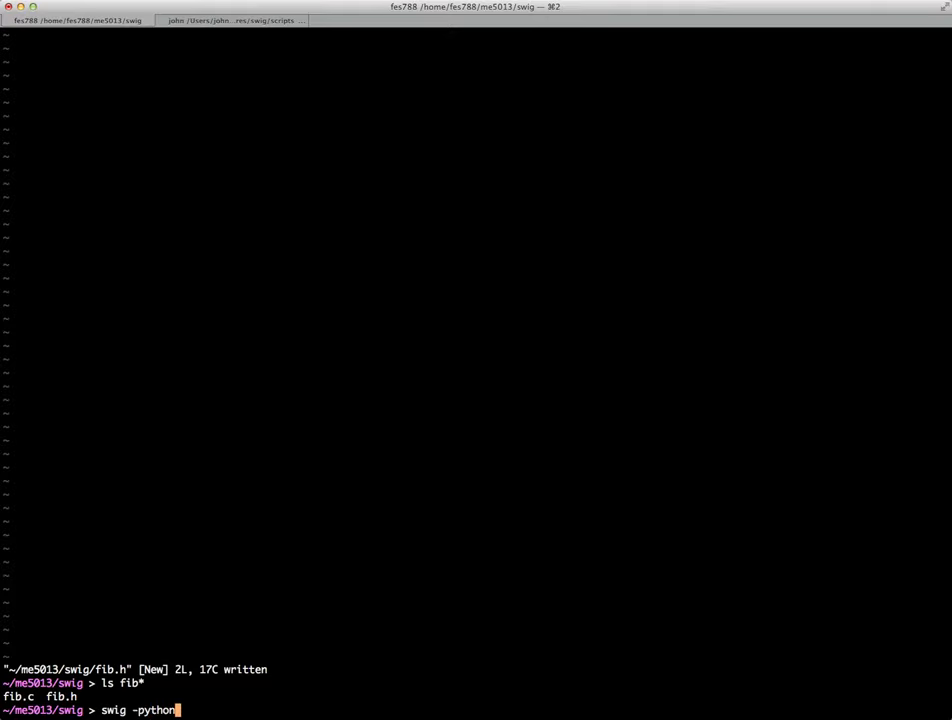
text(-m)
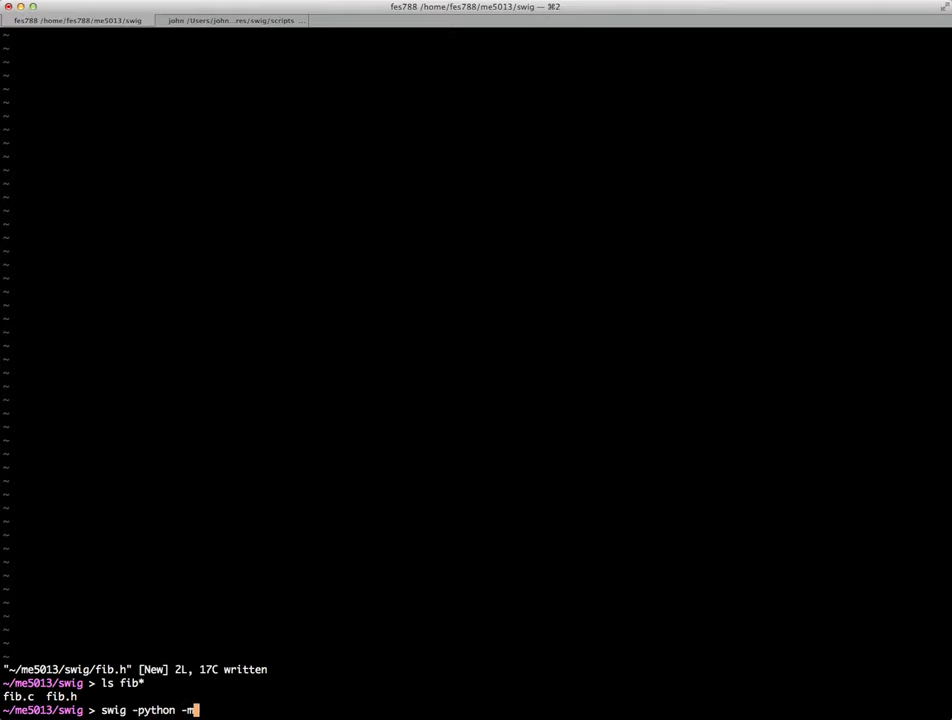
text(odule fi)
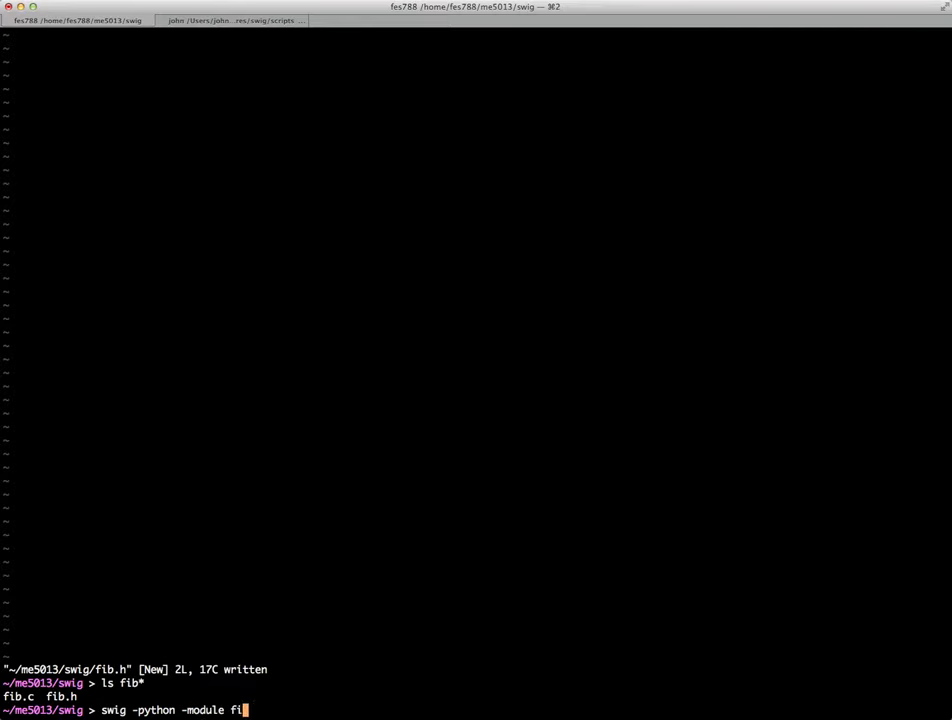
text(b fib.)
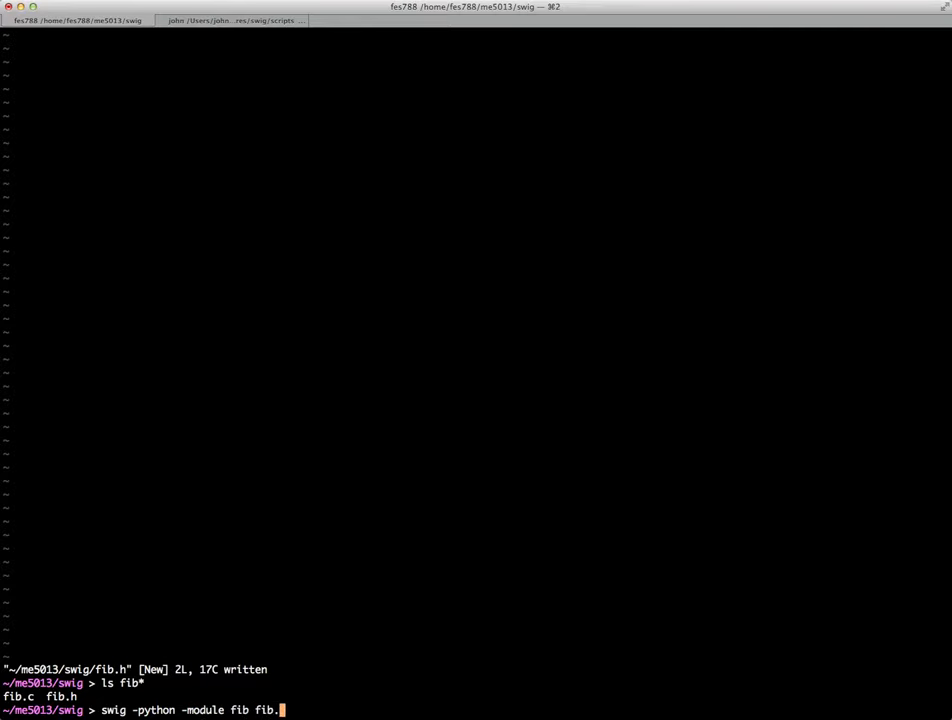
key(Return)
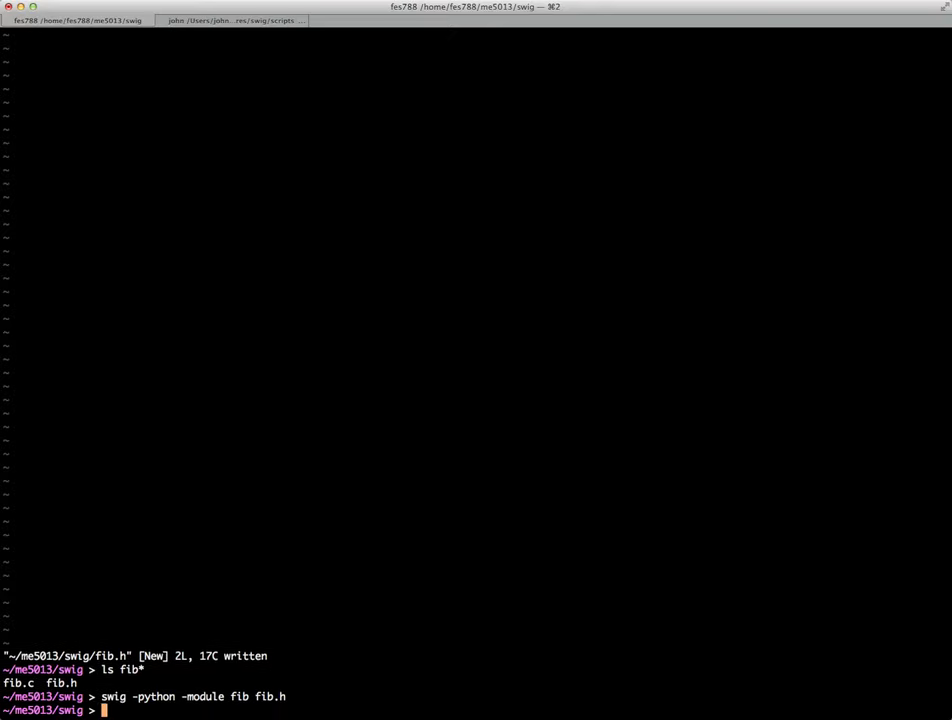
Step: List the fib files to confirm fib.py and fib_wrap.c were generated
text(ls)
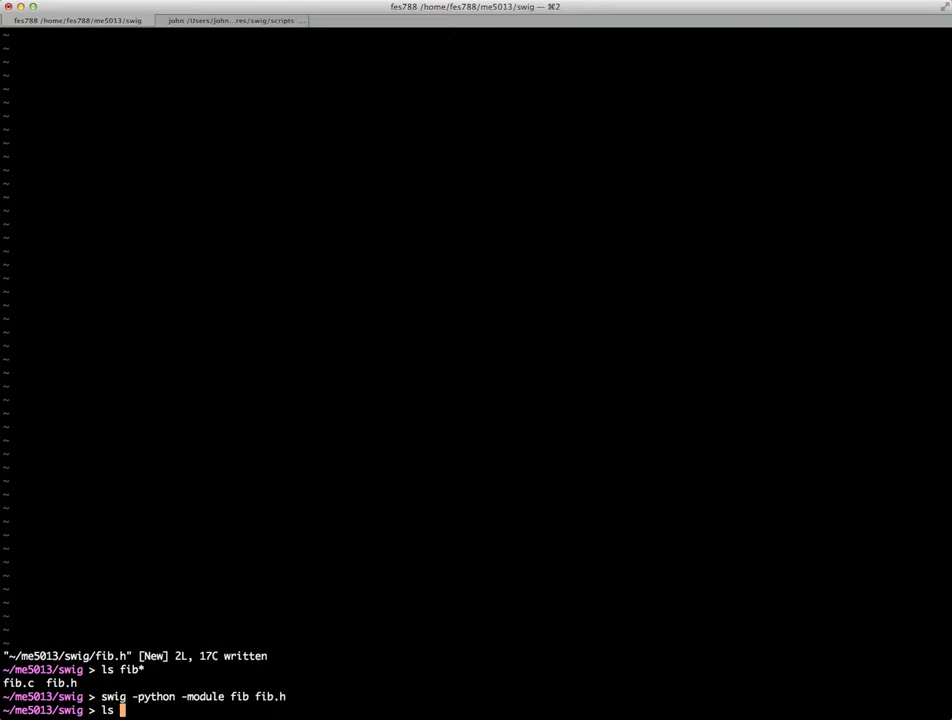
key(Return)
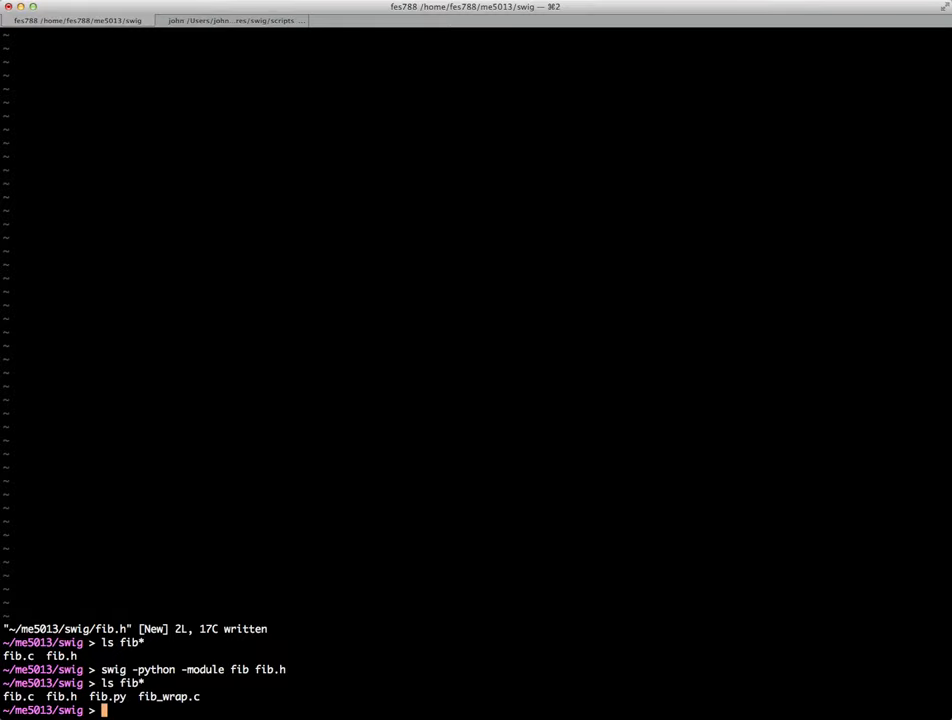
text(vi fib_wr)
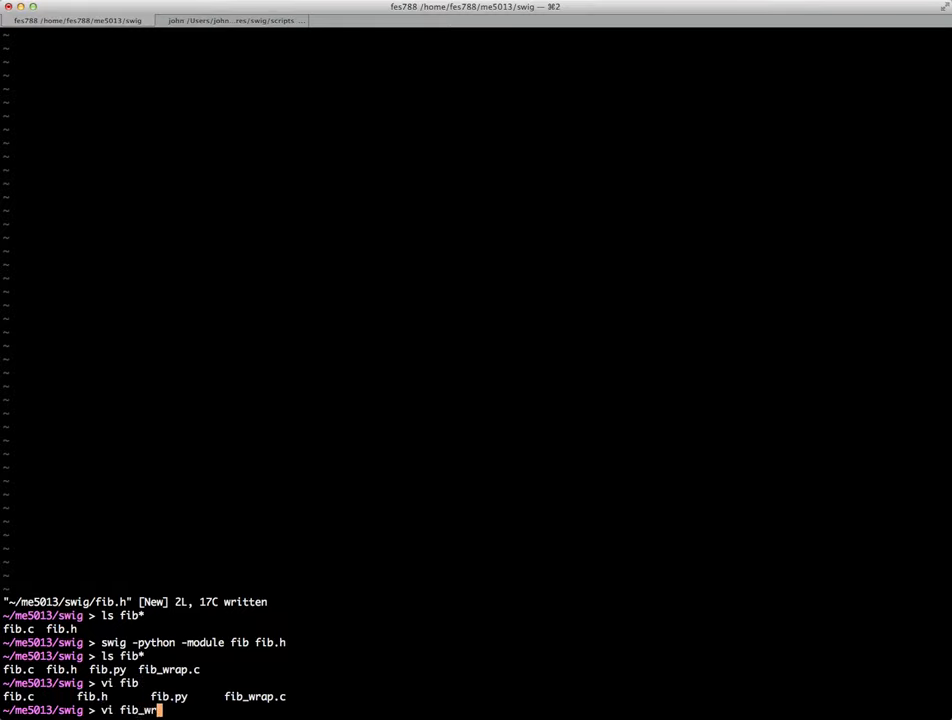
Step: View the generated fib_wrap.c in vi and scroll through the wrapper code
key(Return)
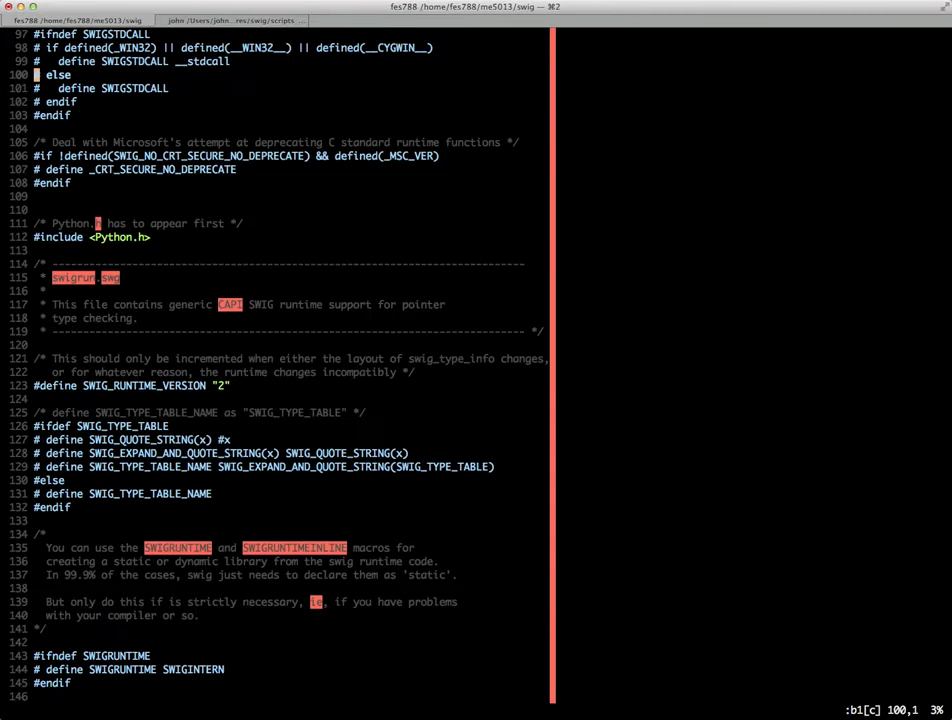
scroll(down, 3)
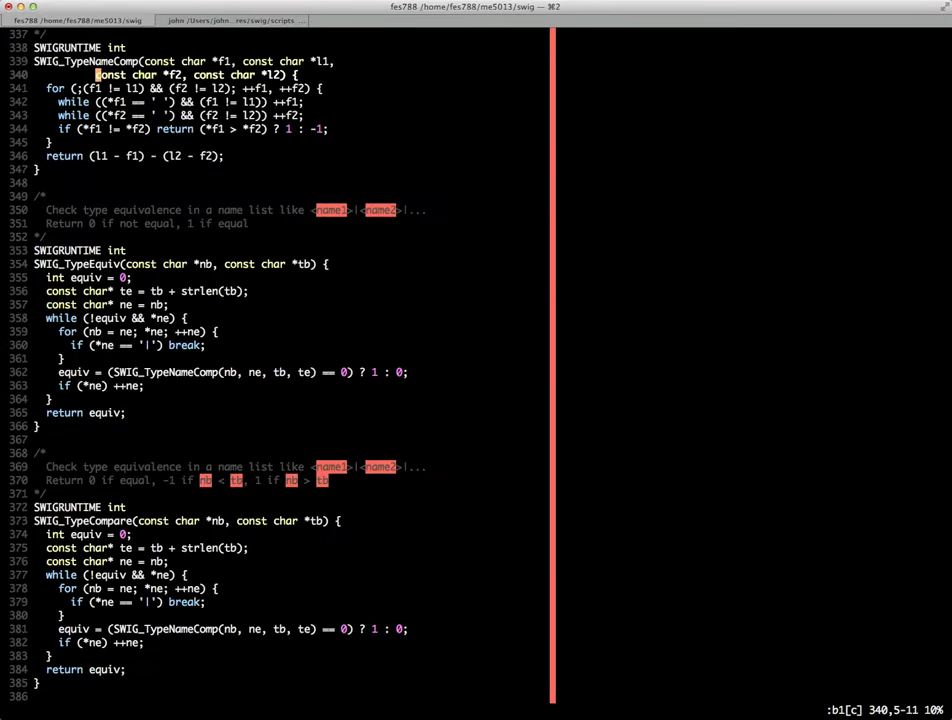
scroll(down, 3)
text(g)
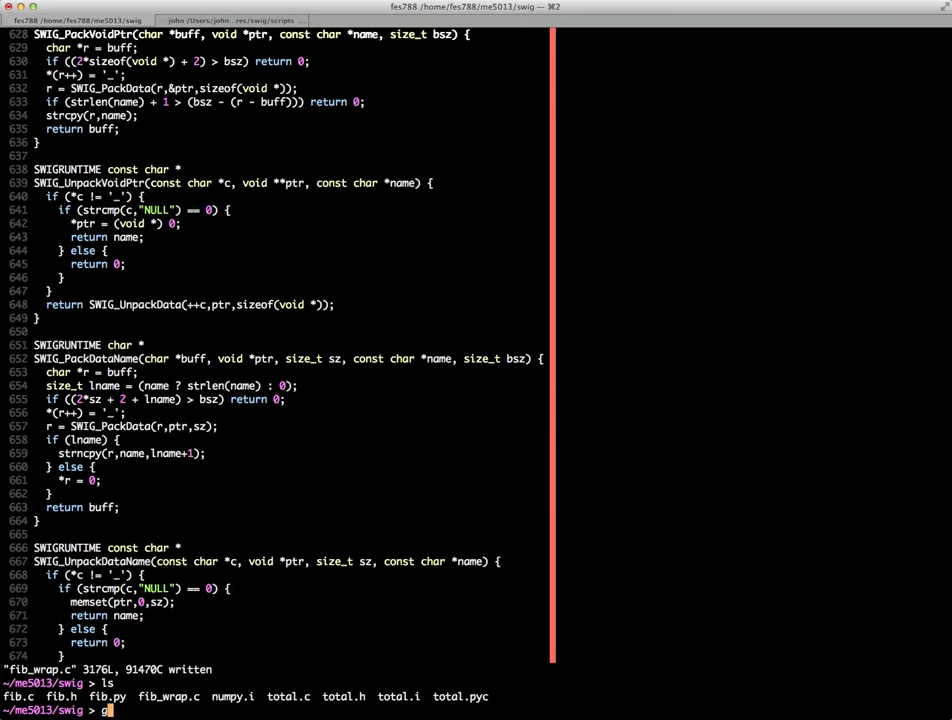
Step: Compile fib*.c with gcc -fPIC -O2 -c, which fails without the Python headers
text(cc)
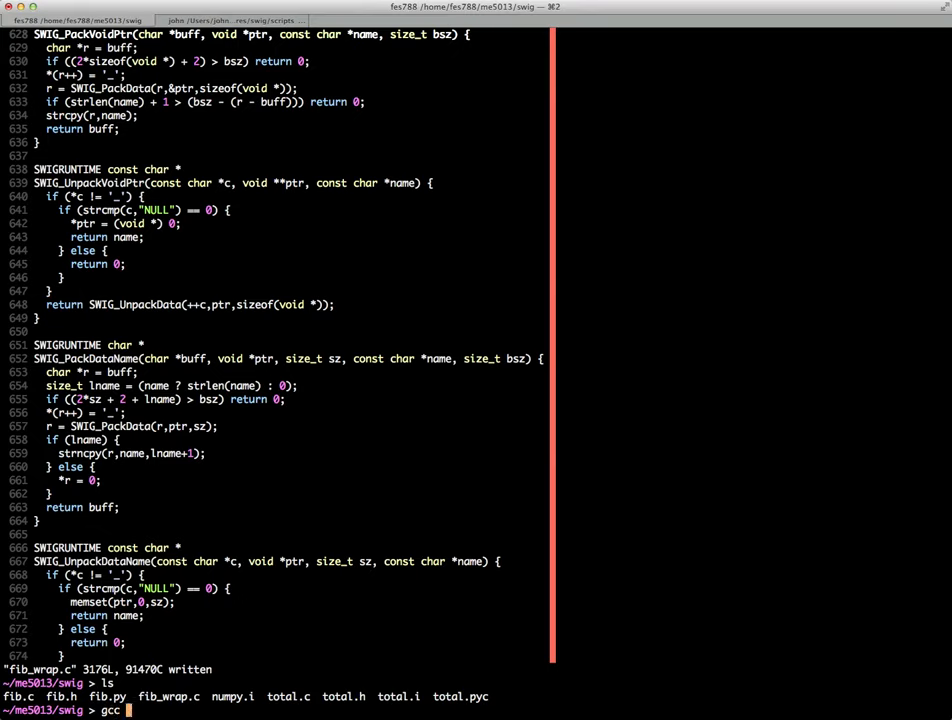
text(-f)
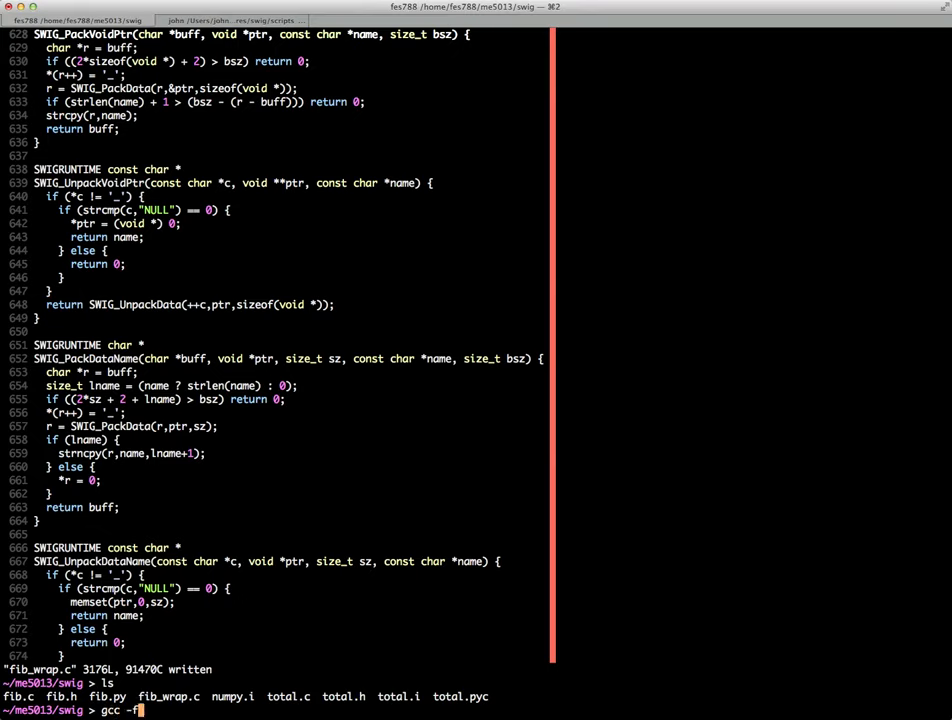
text(PIC -P)
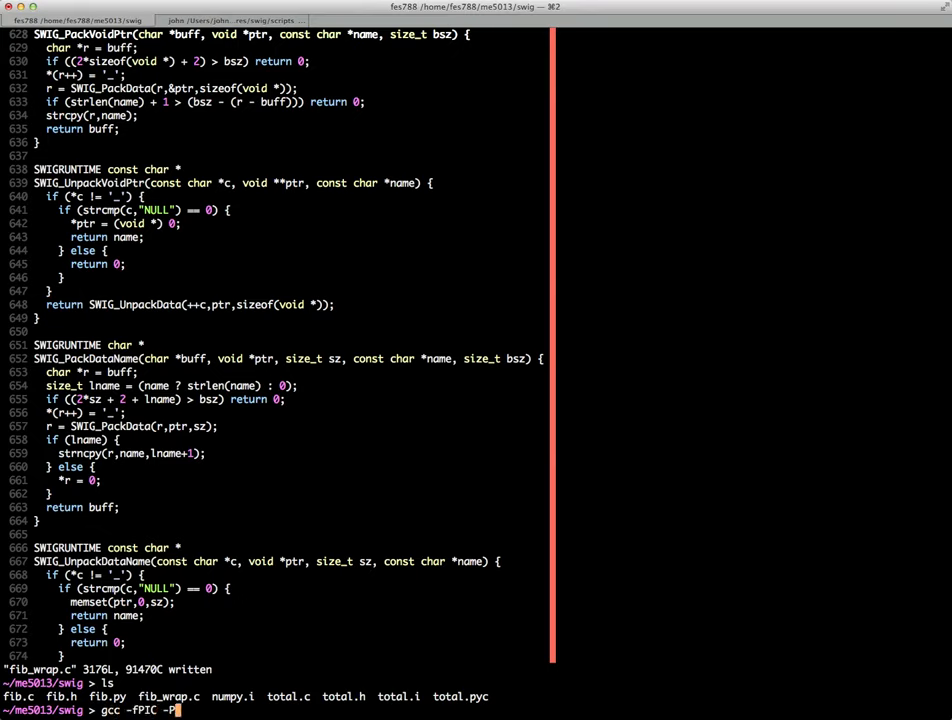
text(O2)
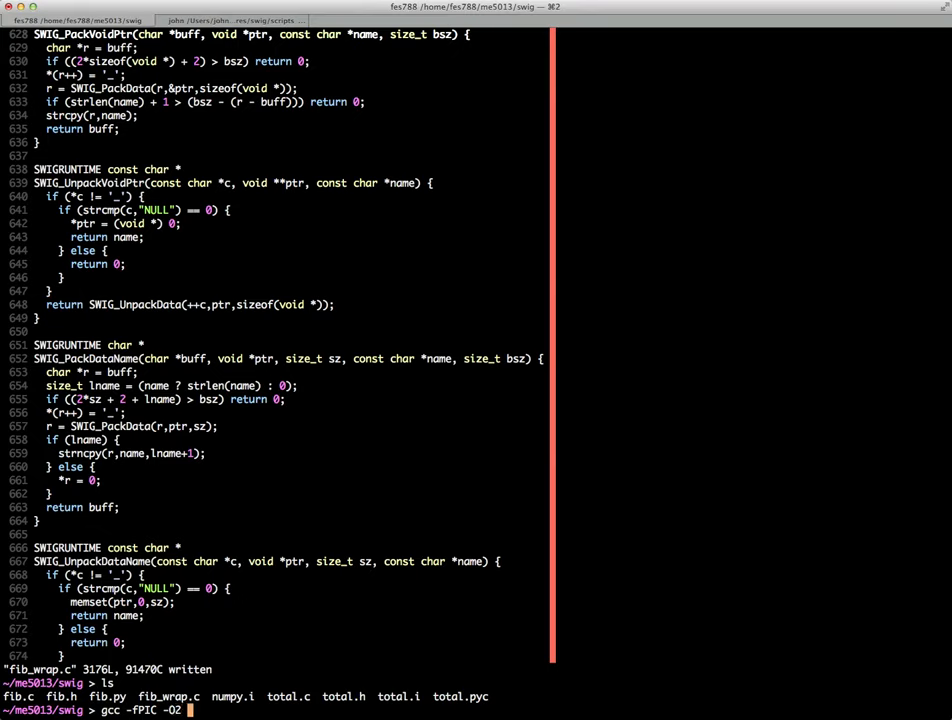
text(-c)
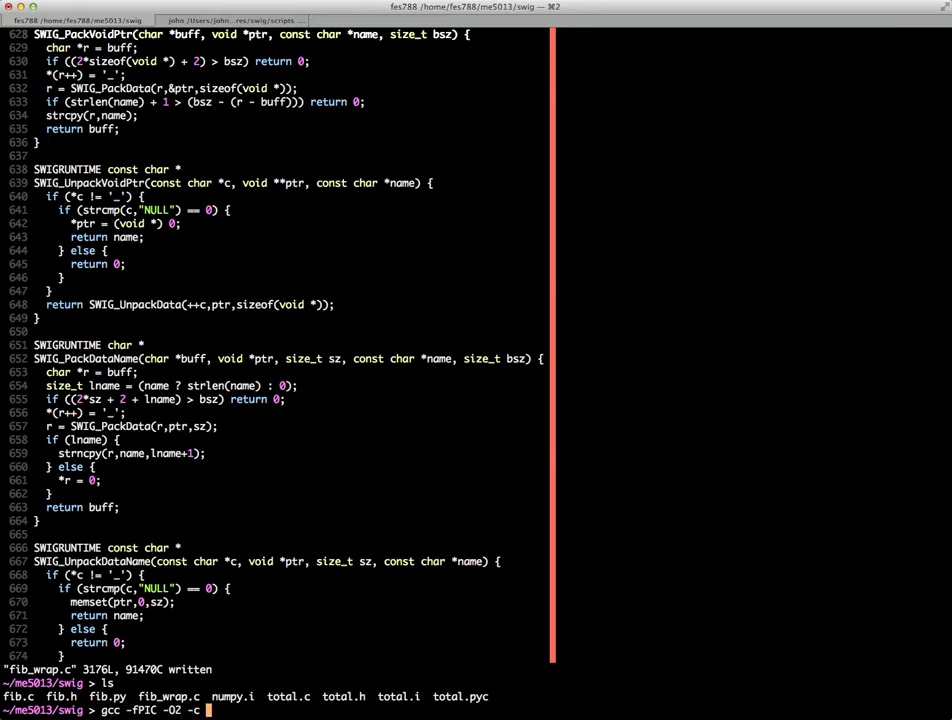
text(fib*.c)
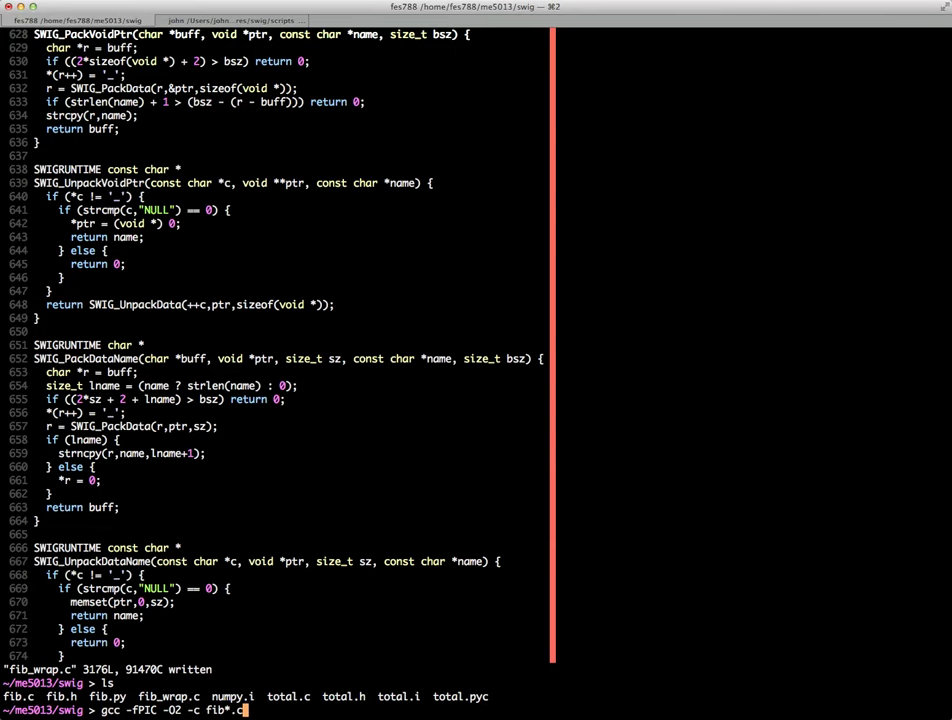
key(Return)
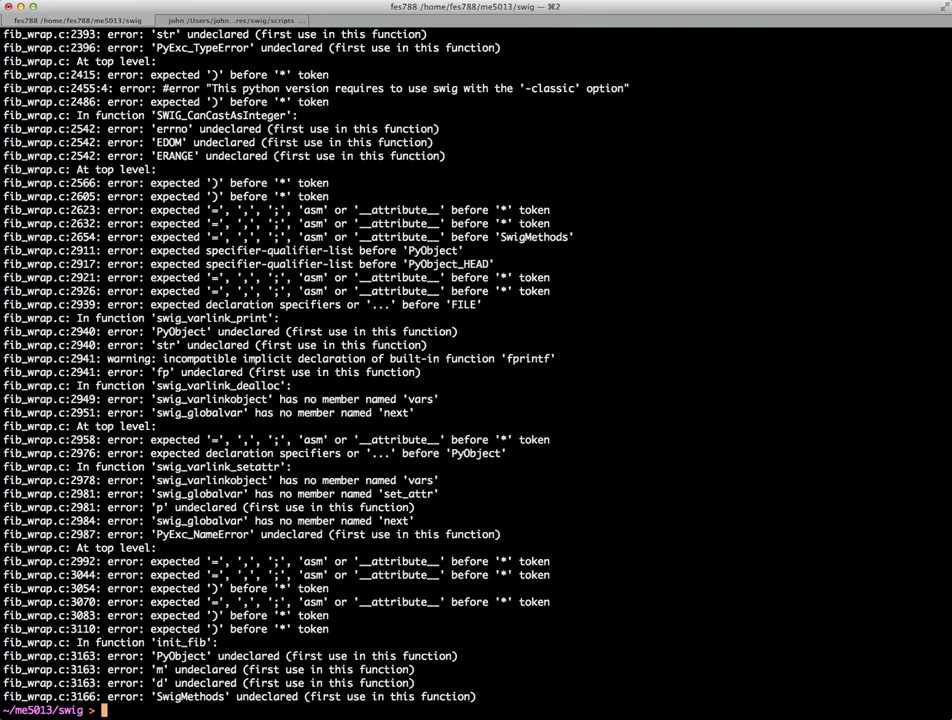
Step: Recompile fib*.c with -I/share/apps/python/2.7.3/include/python2.7, leaving only qualifier warnings
text(gcc -fPIC -O2 -c fib*.c)
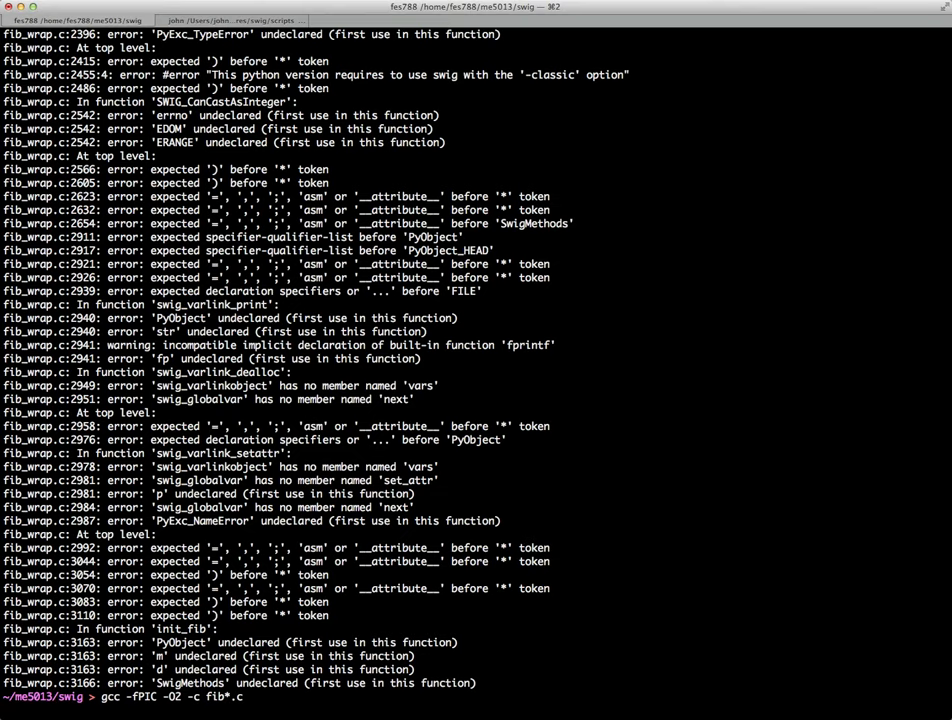
text(/)
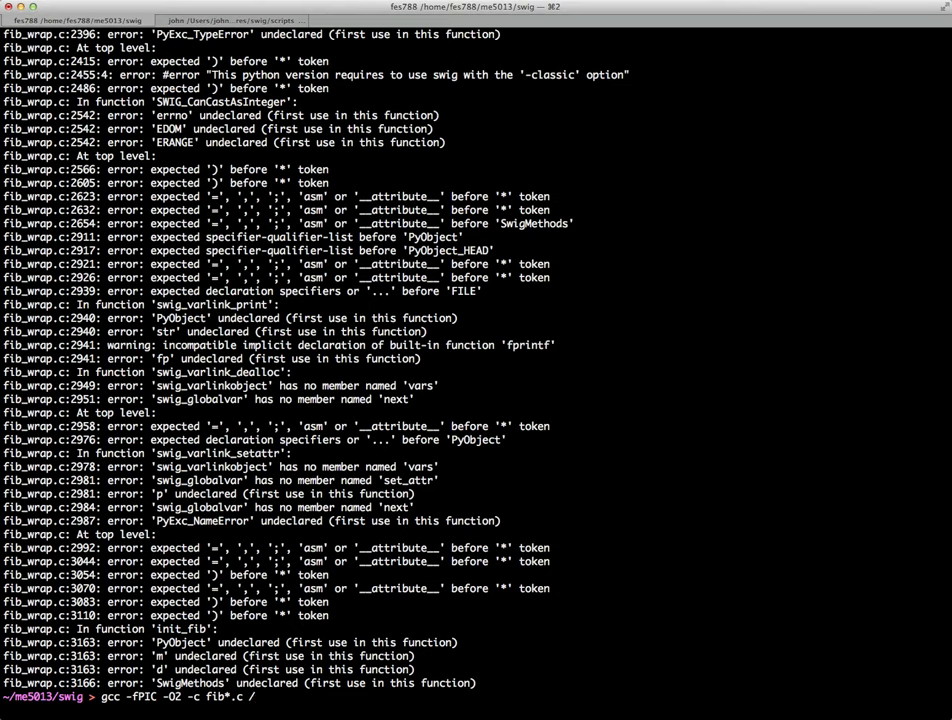
text(ap)
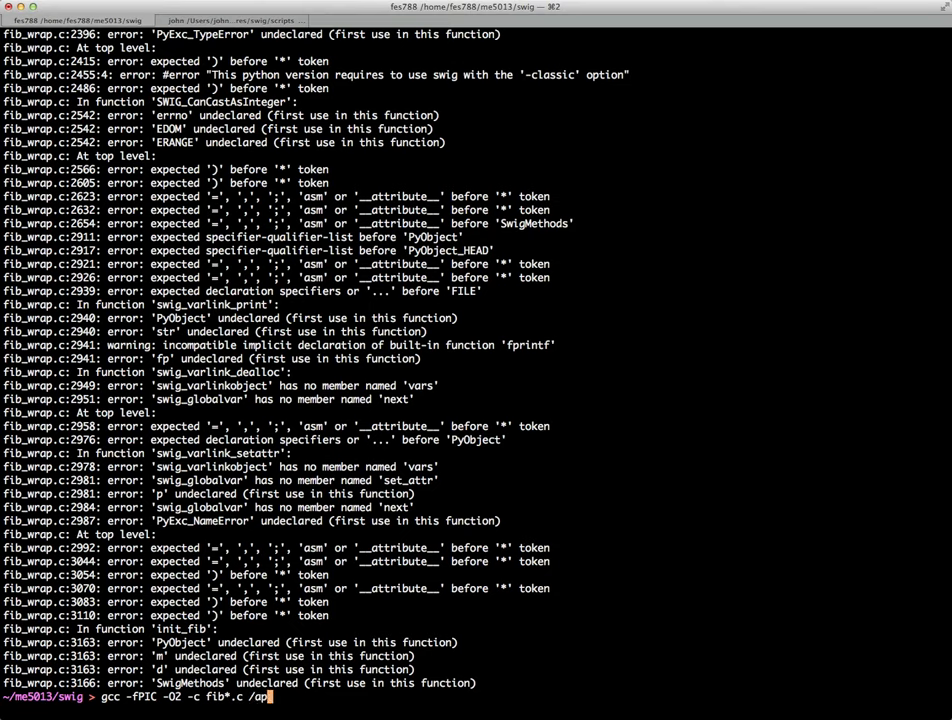
text(share/)
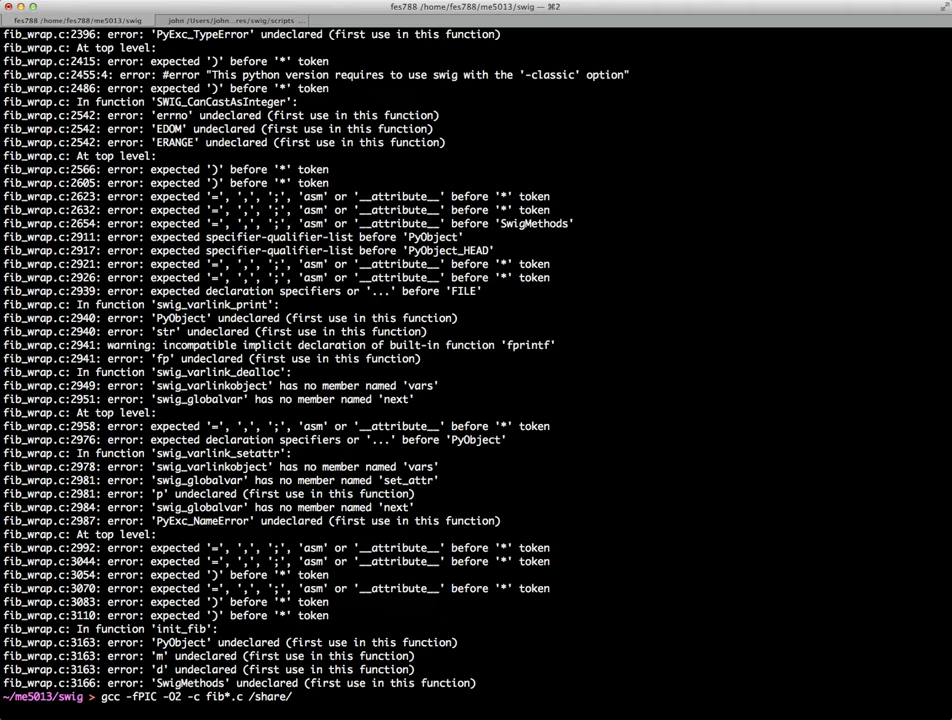
text(apps/python/2.7.3/)
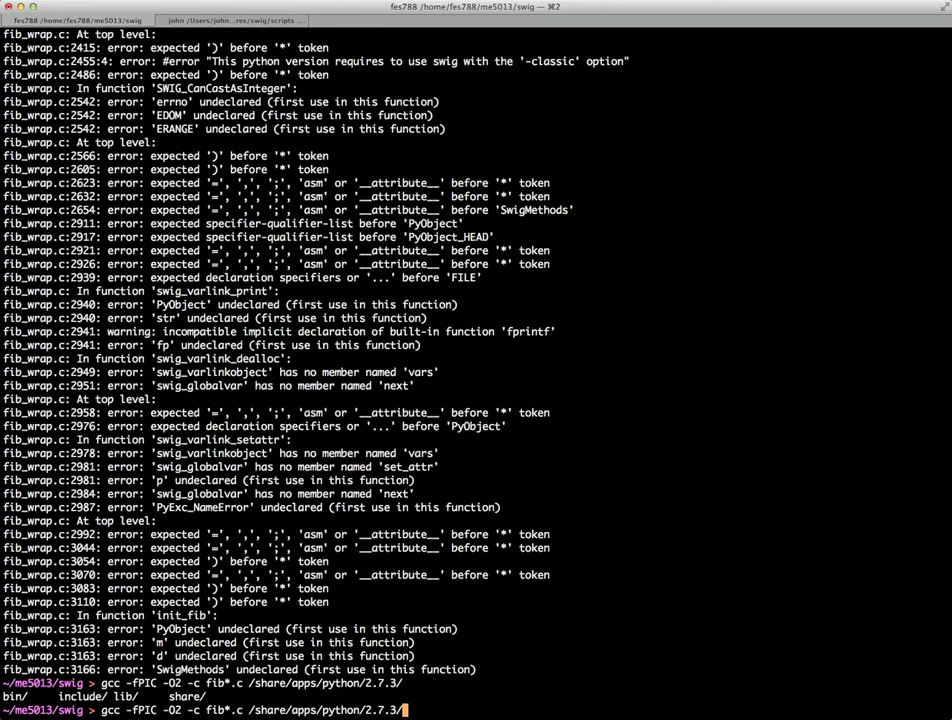
text(include/python2.7)
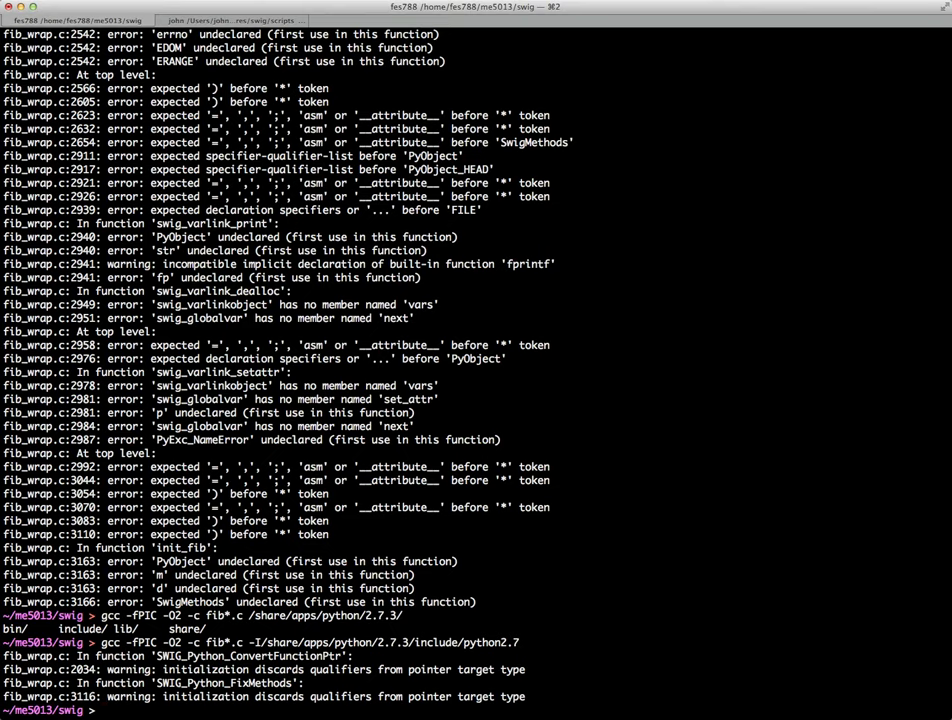
text(ls)
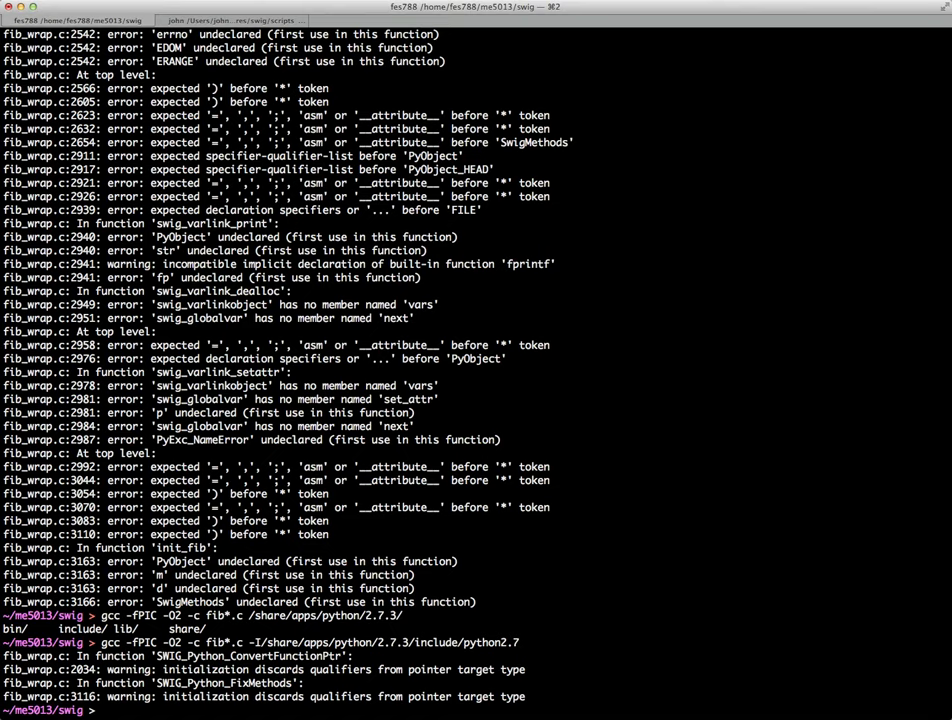
Step: Link fib*.o into the shared library _fib.so with gcc -shared
text(gcc -shared)
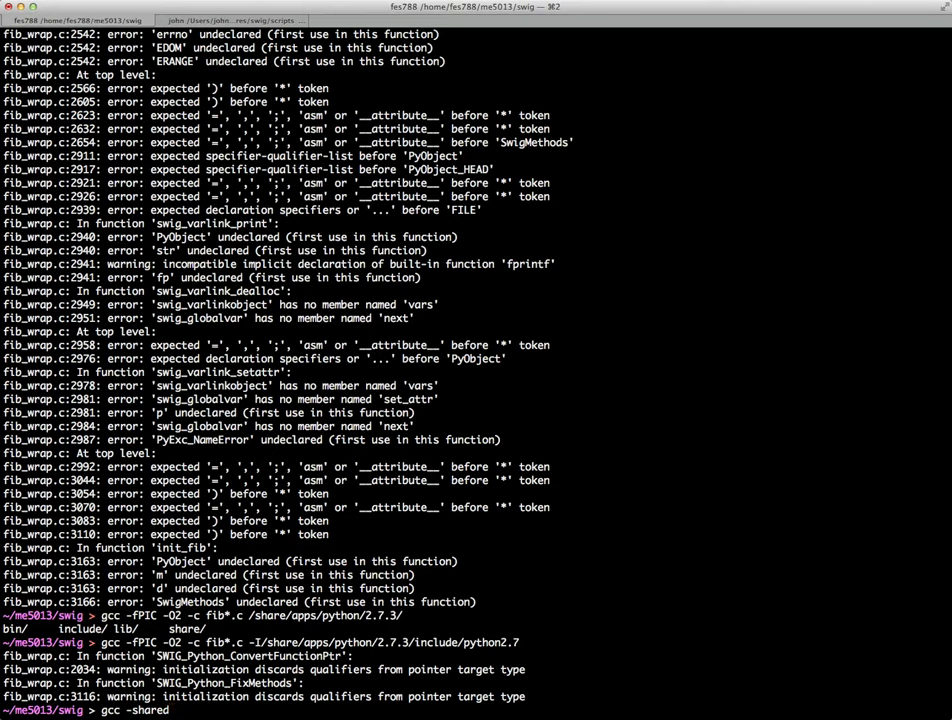
text(*)
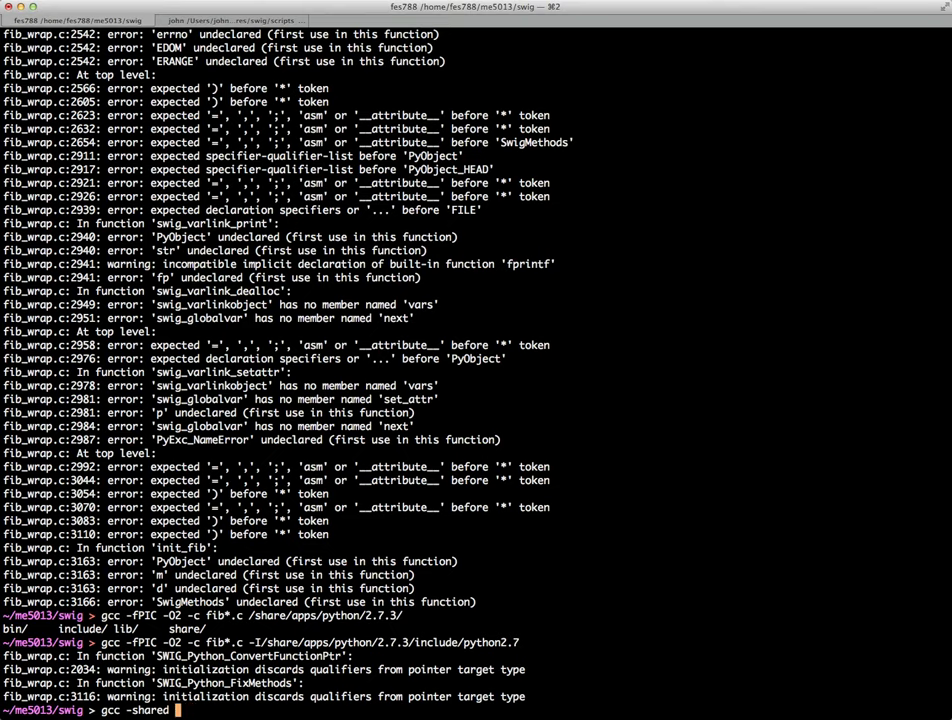
text(fib*.o -o)
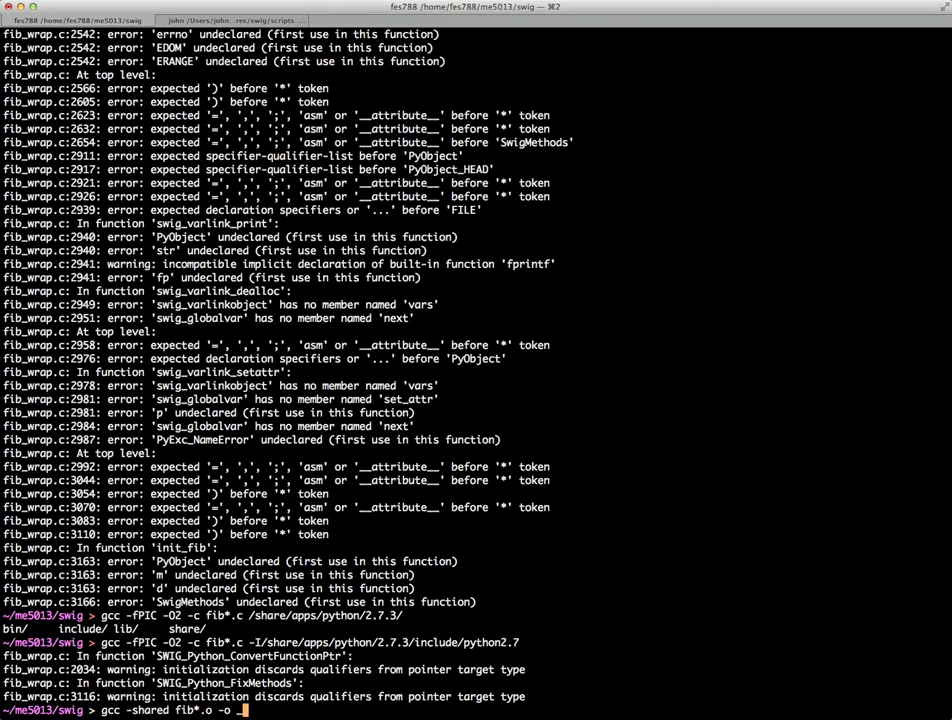
text(_fib.so)
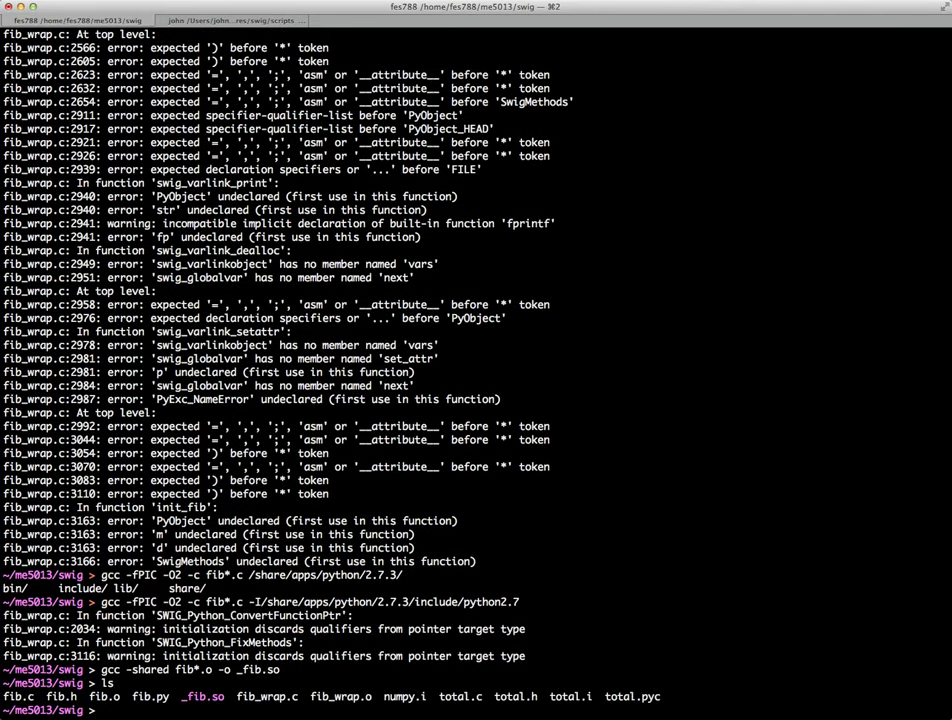
Step: List the fib files to confirm _fib.so now exists
text(ls f8b)
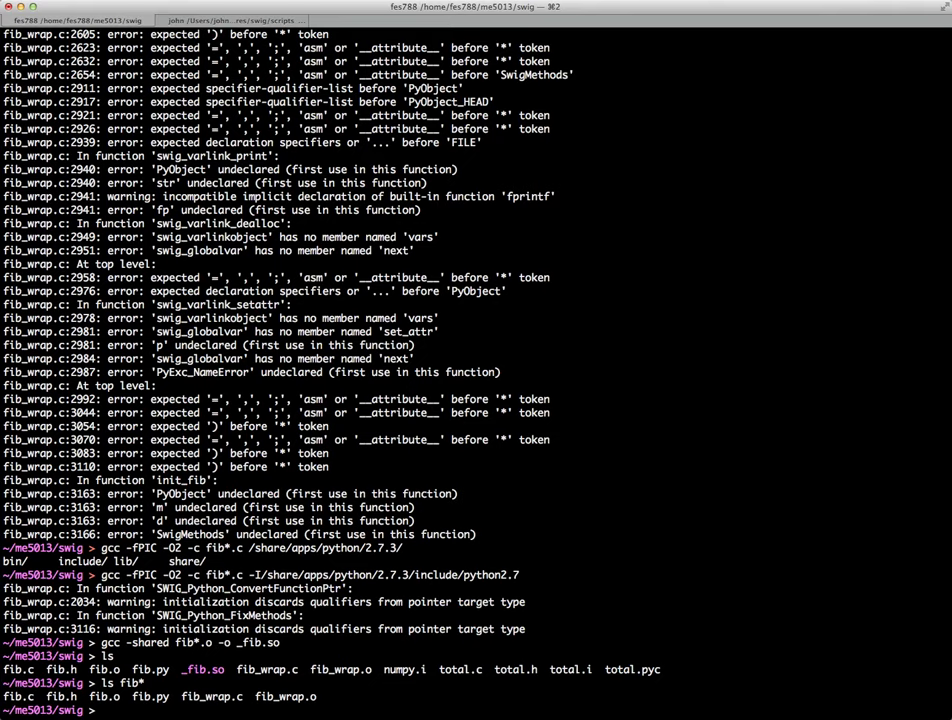
text(ls fib*)
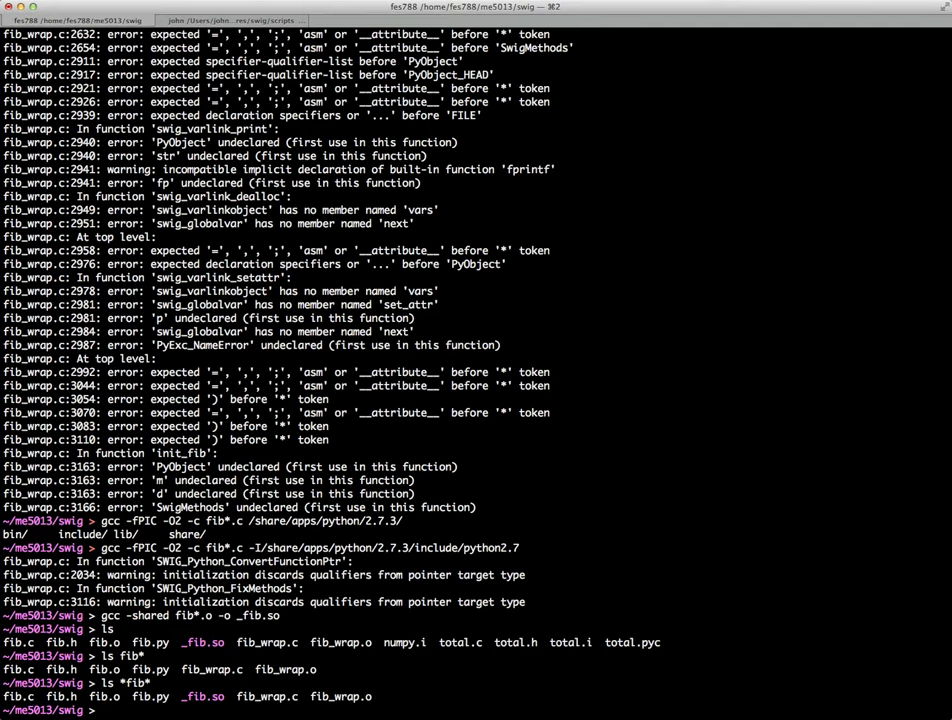
text(ipython)
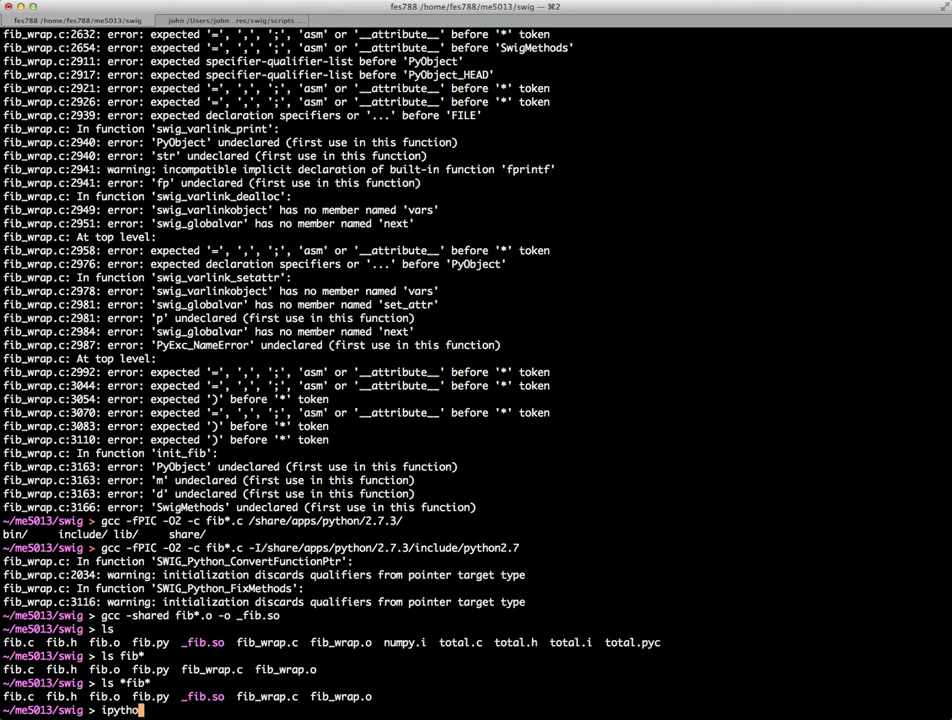
Step: Start IPython, import fib and call fib.fib(10), which returns 34
key(Return)
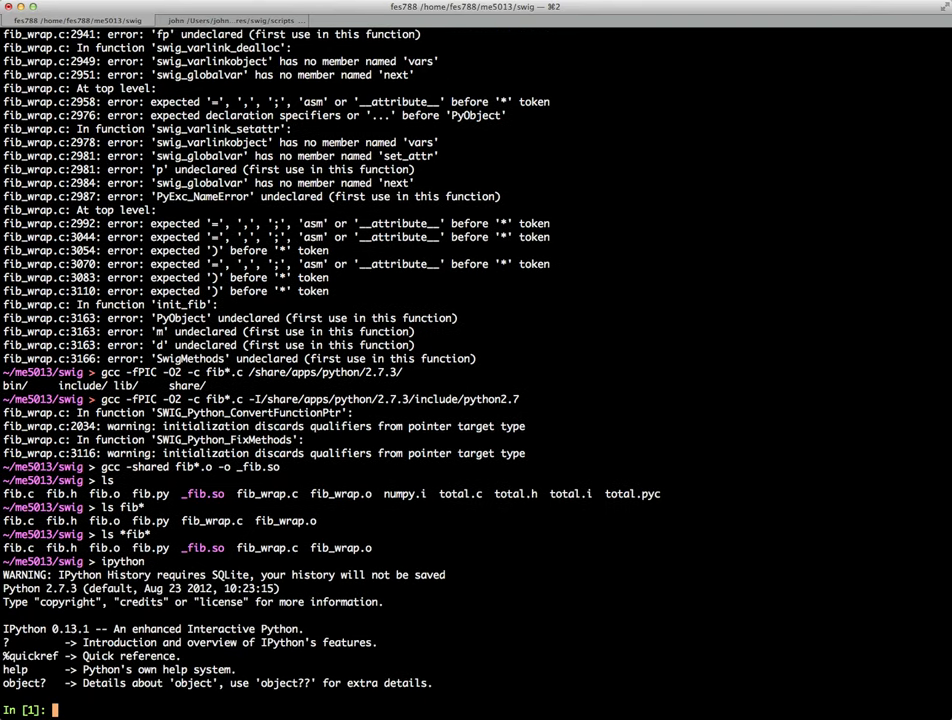
text(import fib)
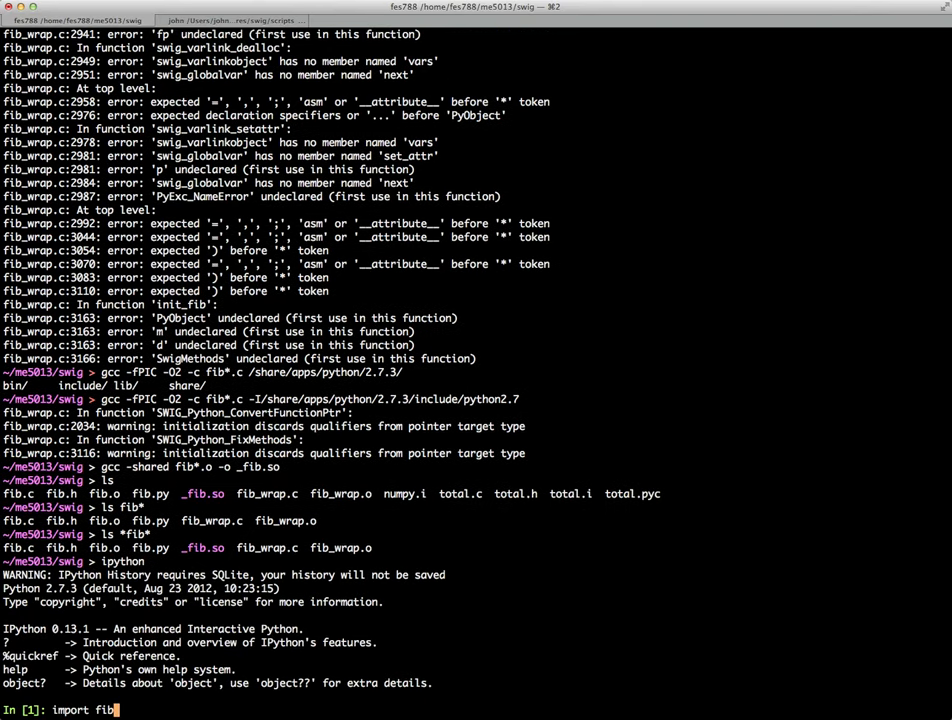
key(Return)
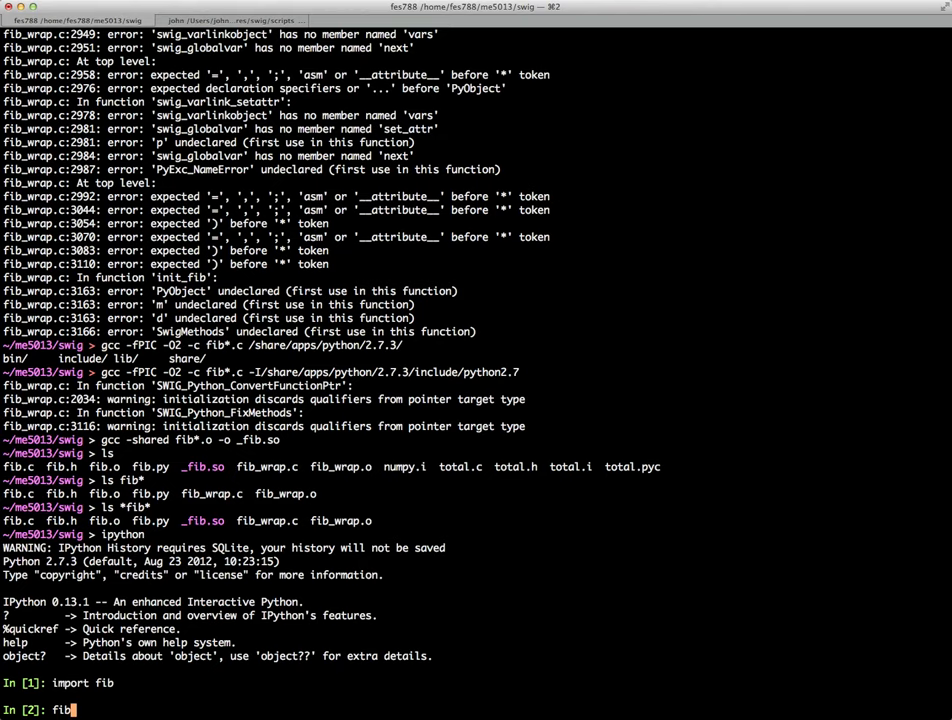
text(.fib(10))
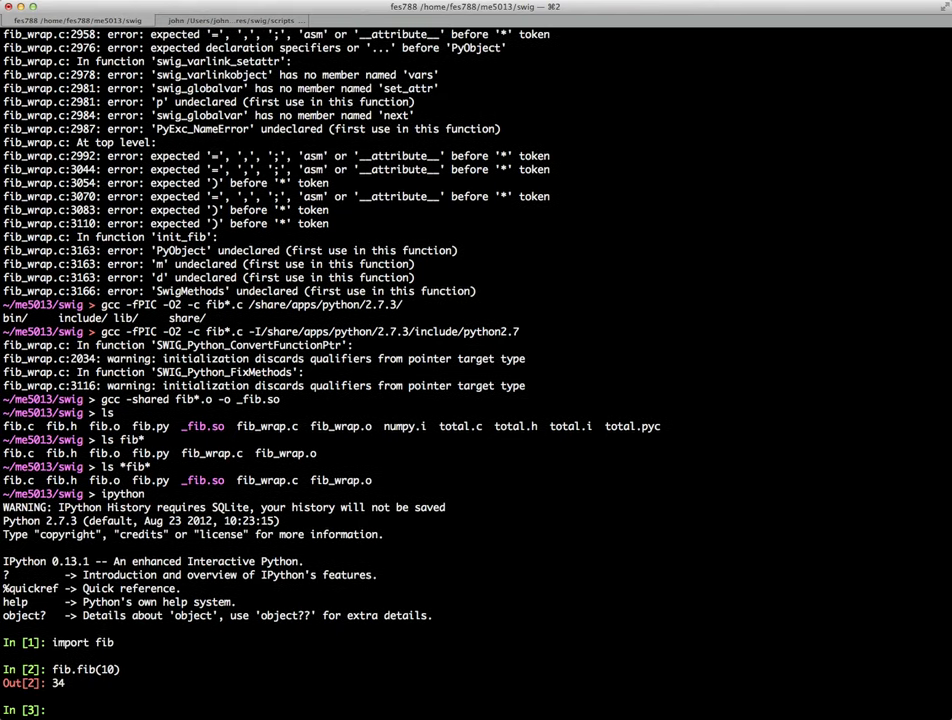
Step: Enter %timeit fib.fib(35) to time the wrapped function
text(%timeit)
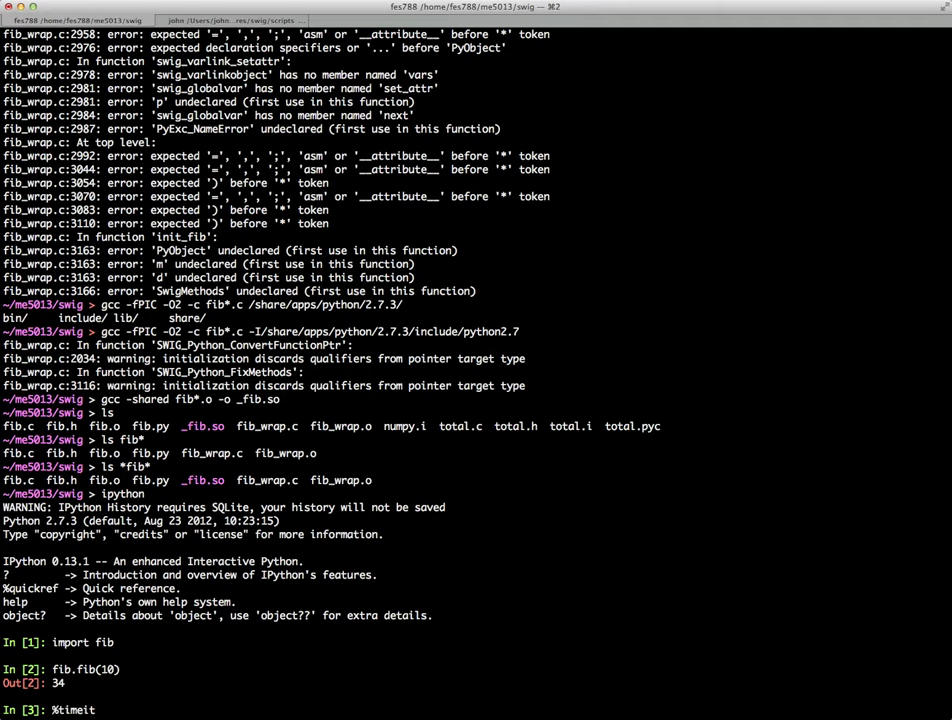
text(fib.fib)
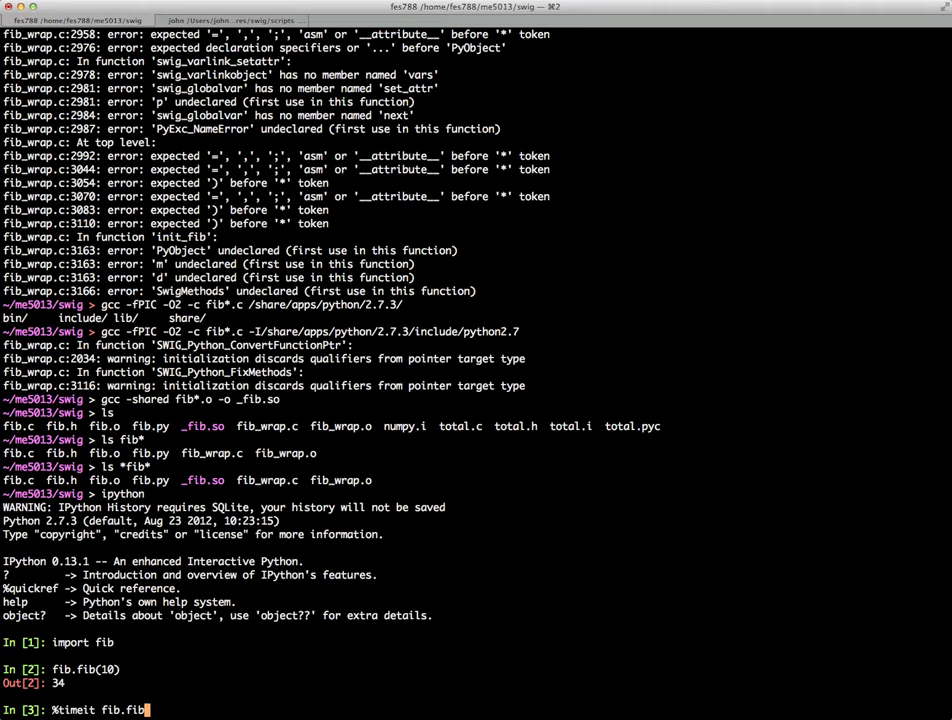
text(35))
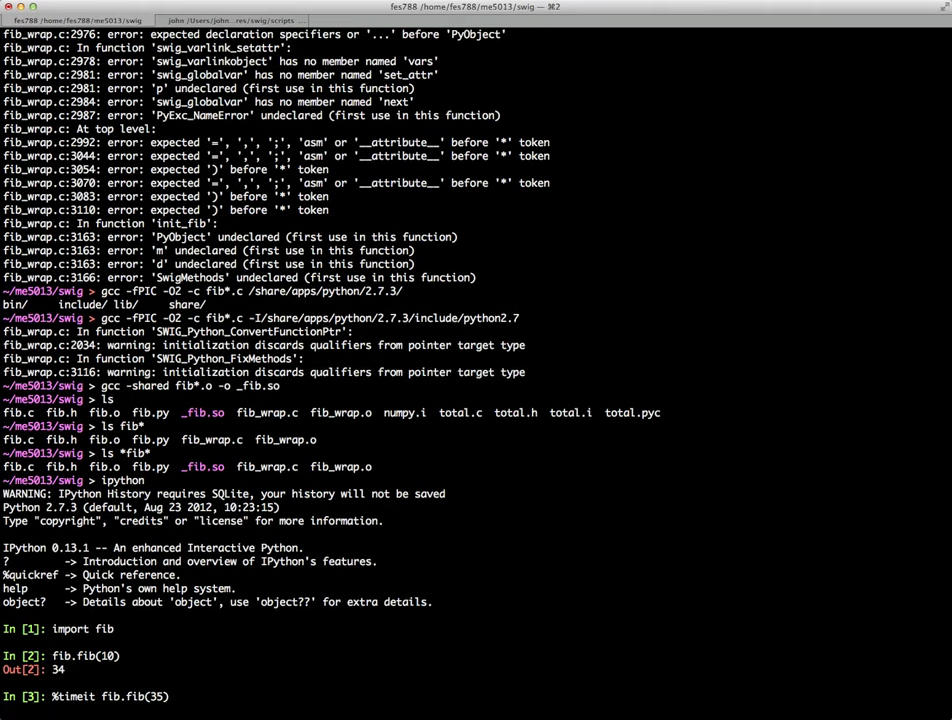
Step: Time fib.fib(35), giving 10 loops, best of 3: 42.7 ms per loop
key(Return)
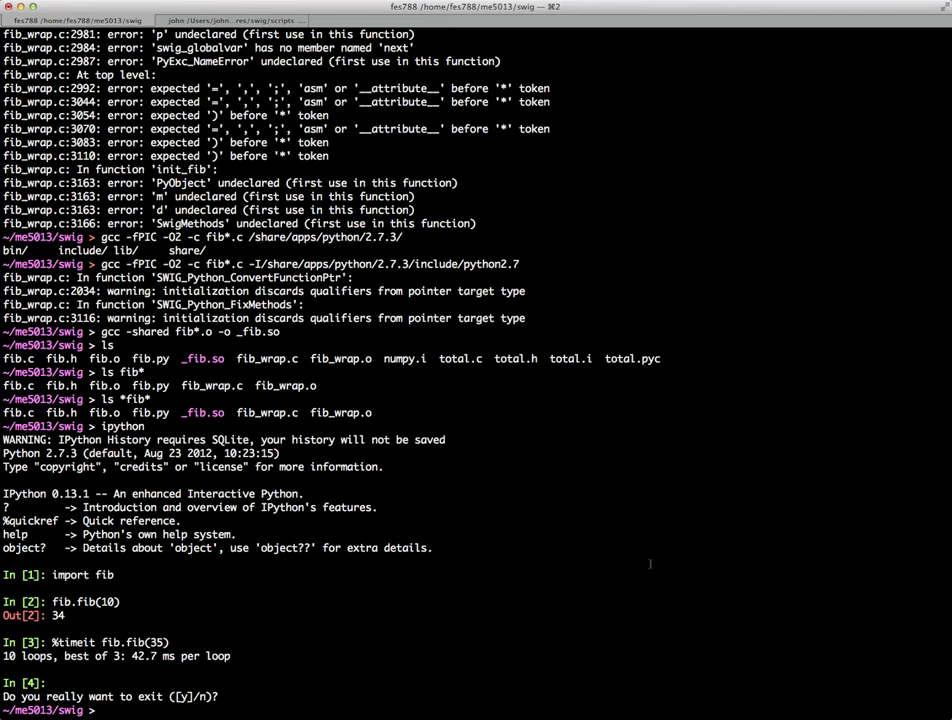
Step: List total.*, remove total.pyc and run swig -python total.i to generate the wrapper
text(ls total.*)
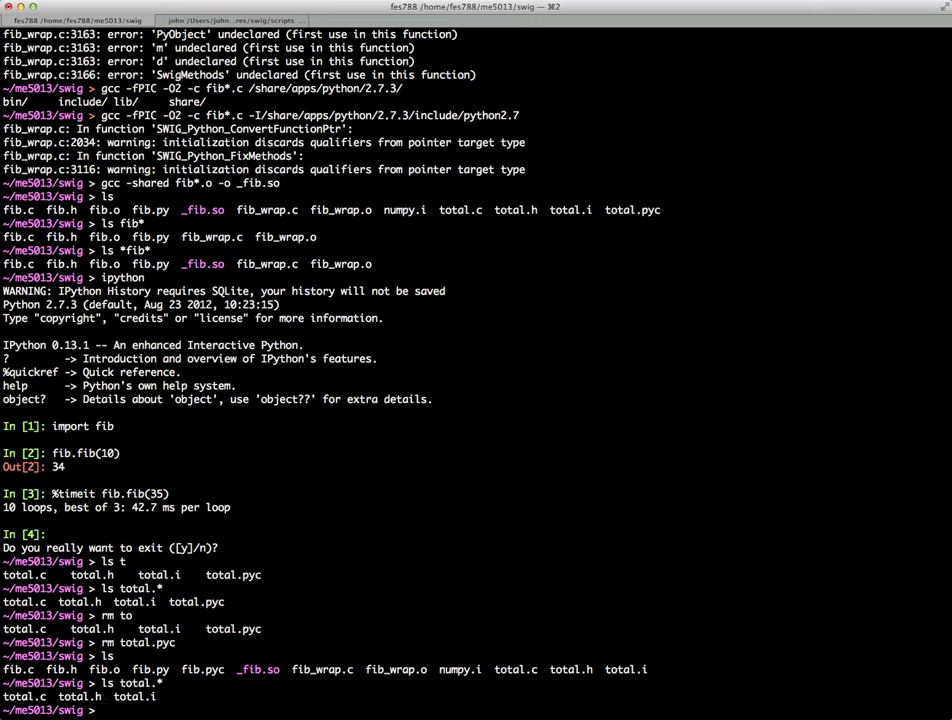
text(swig -pyth)
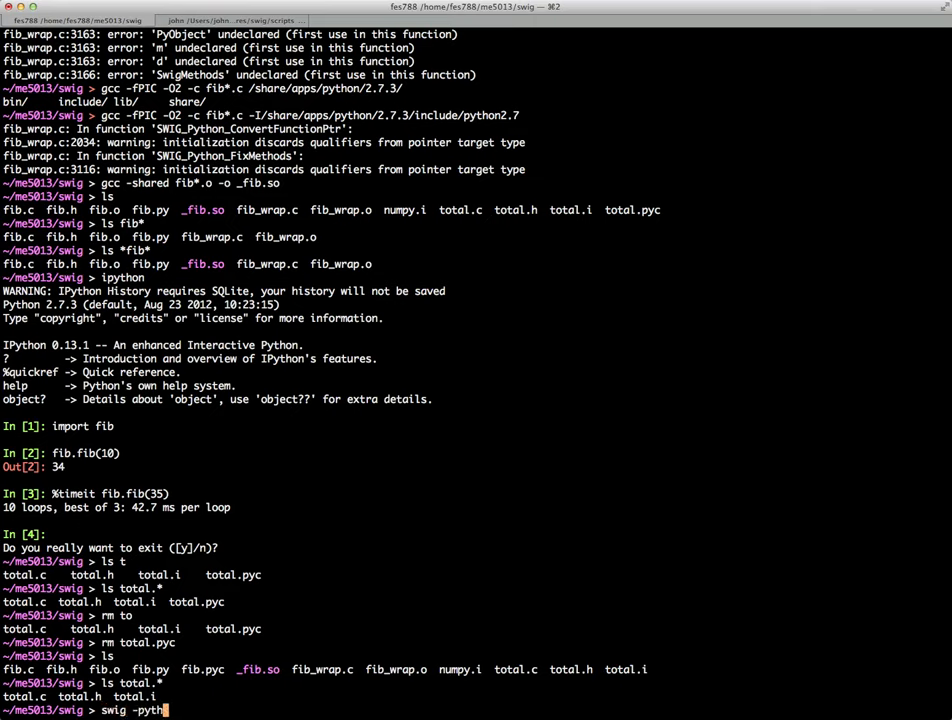
text(on total.i)
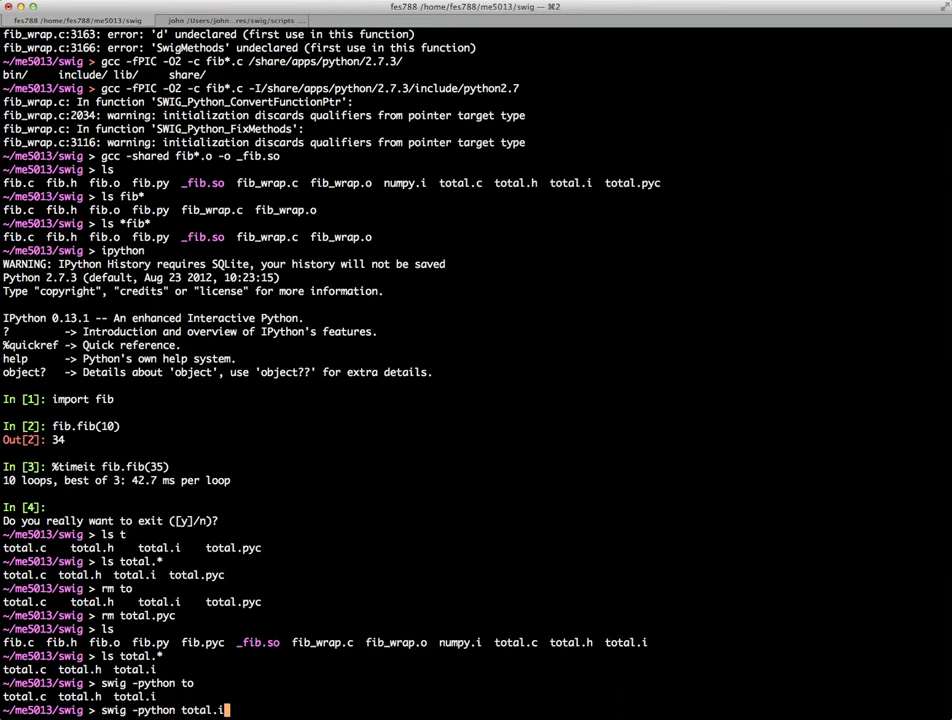
key(Return)
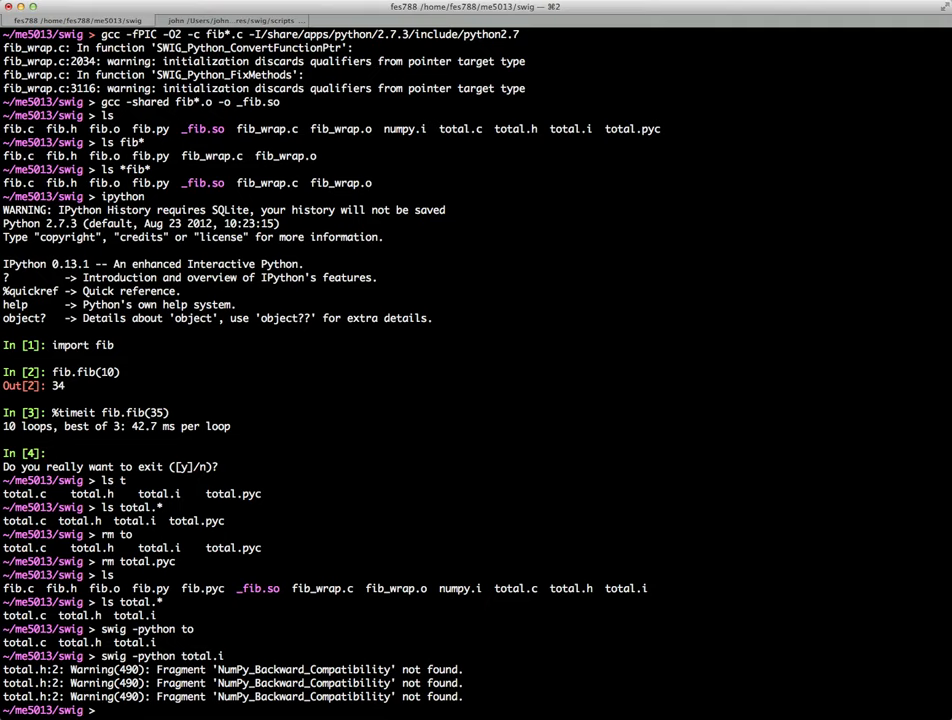
Step: Filter history for total and rerun the gcc -fPIC -O2 -c total*.c compile via !2579
text(his)
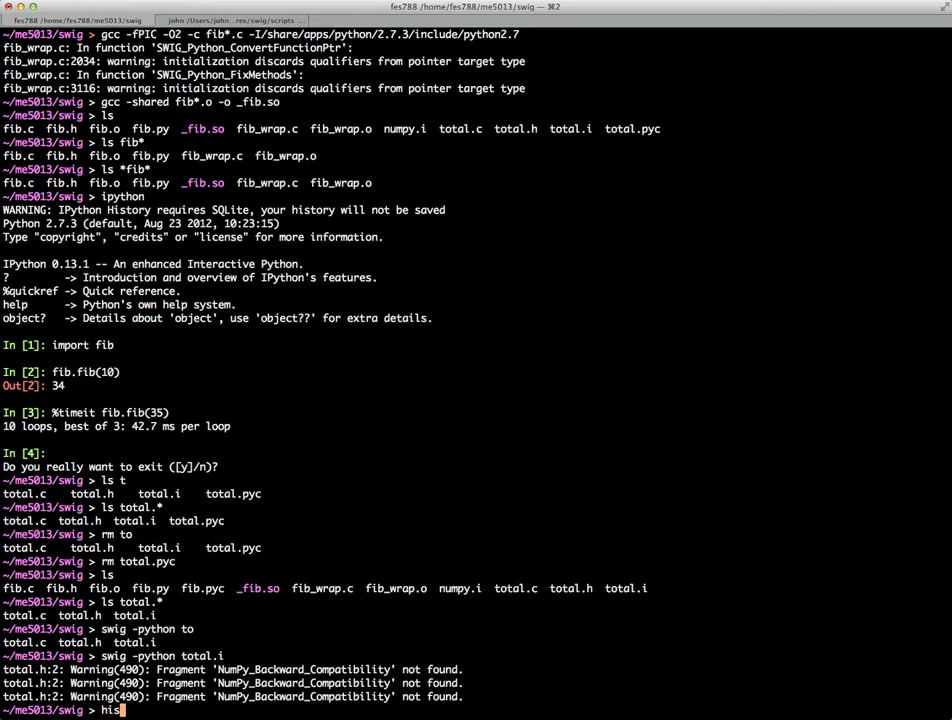
text(tory)
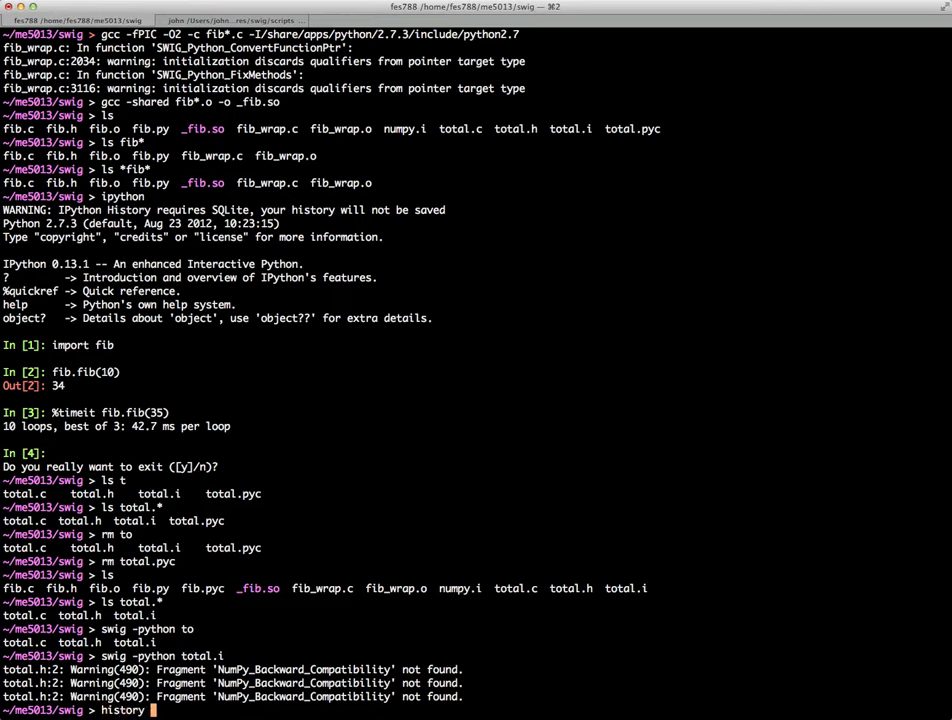
text(| grep)
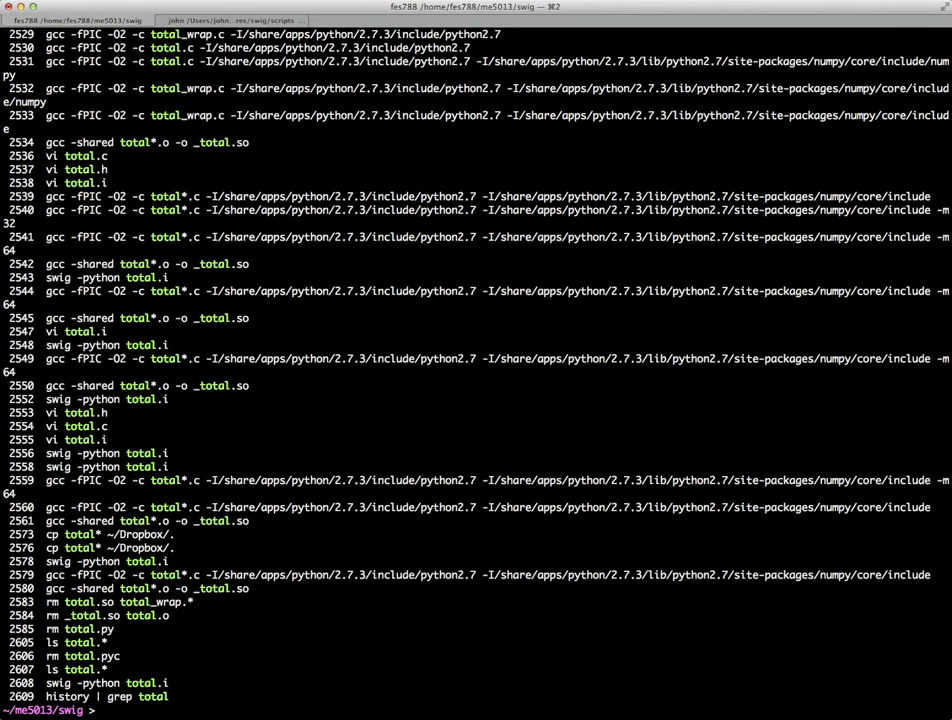
text(!25)
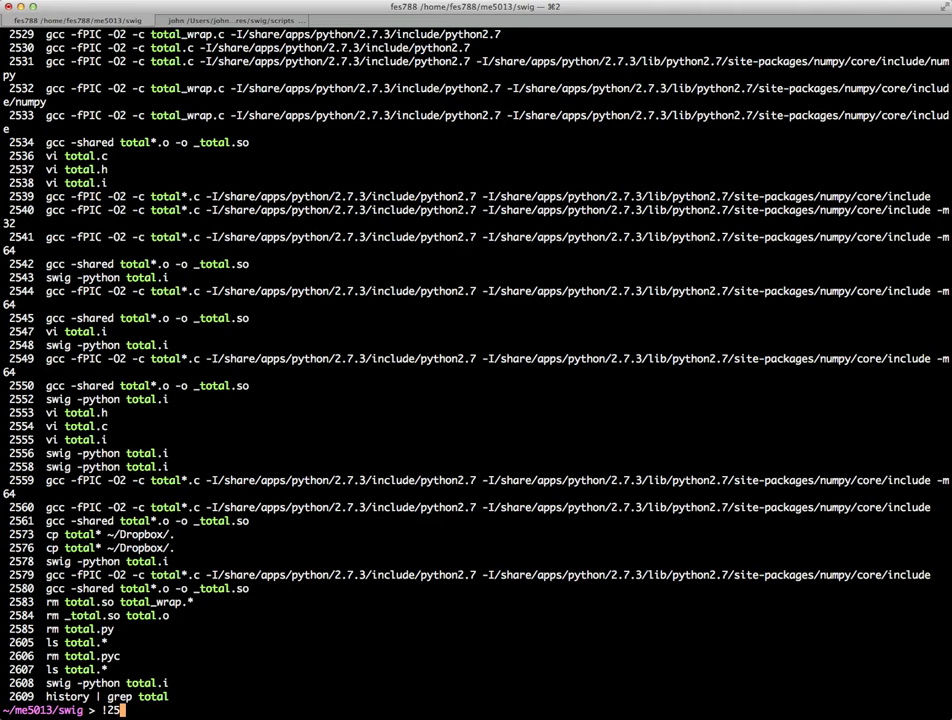
key(Return)
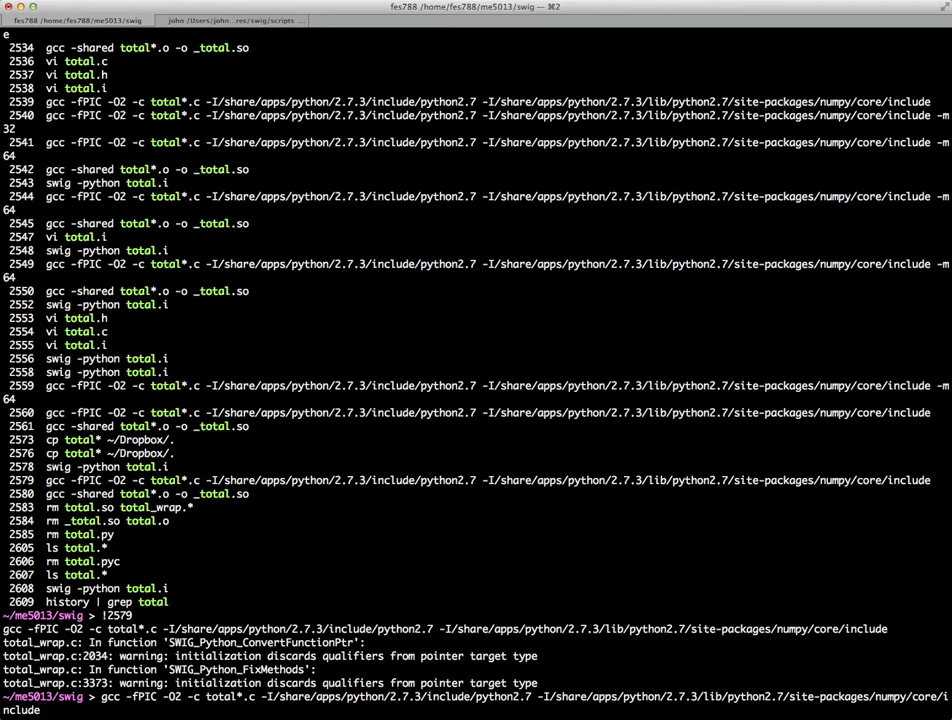
Step: List all *total* files before linking
text(ls)
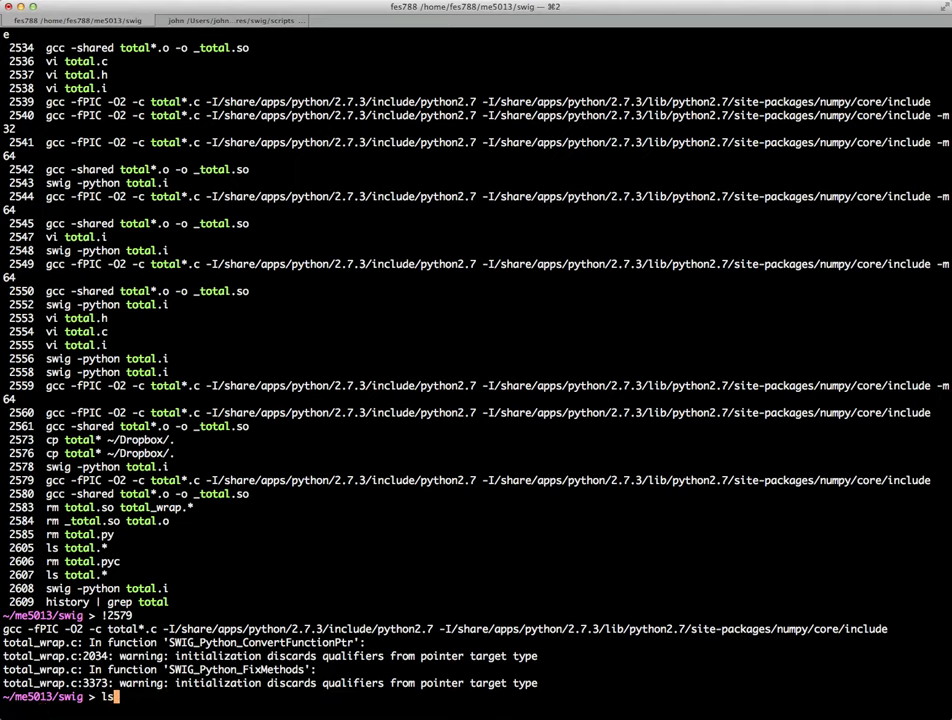
text(*n)
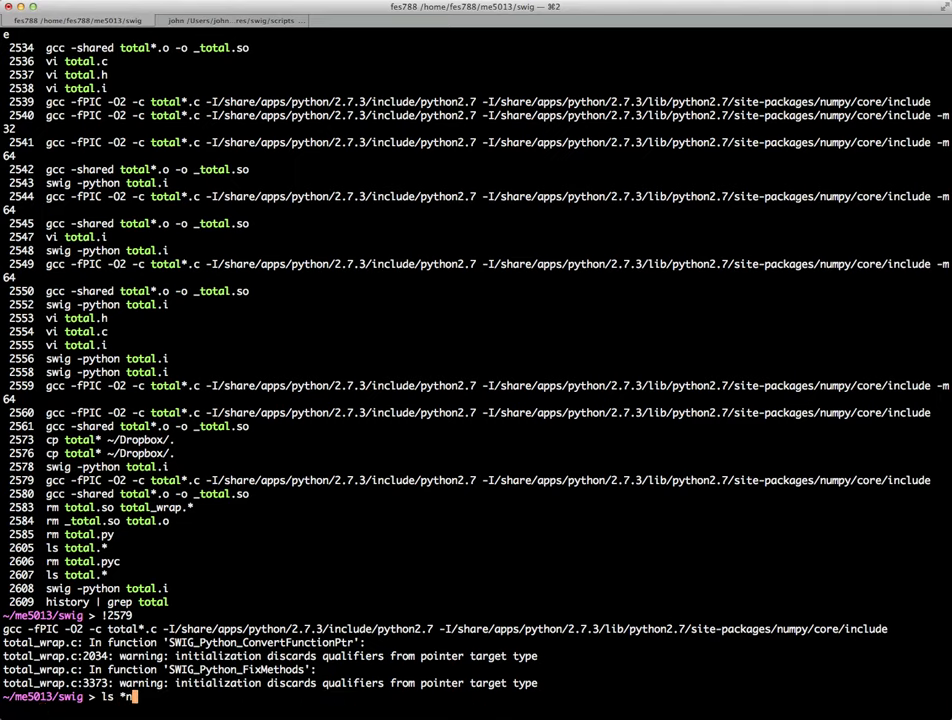
key(Return)
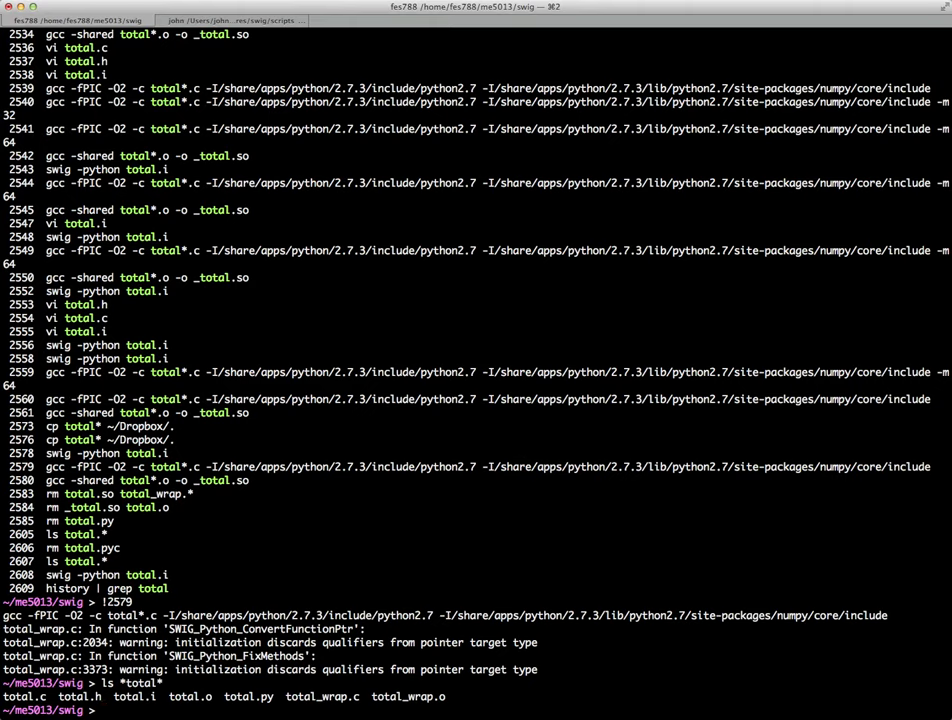
Step: Link total*.o into _total.so with gcc -shared and confirm it appears in the listing
text(gcc -s)
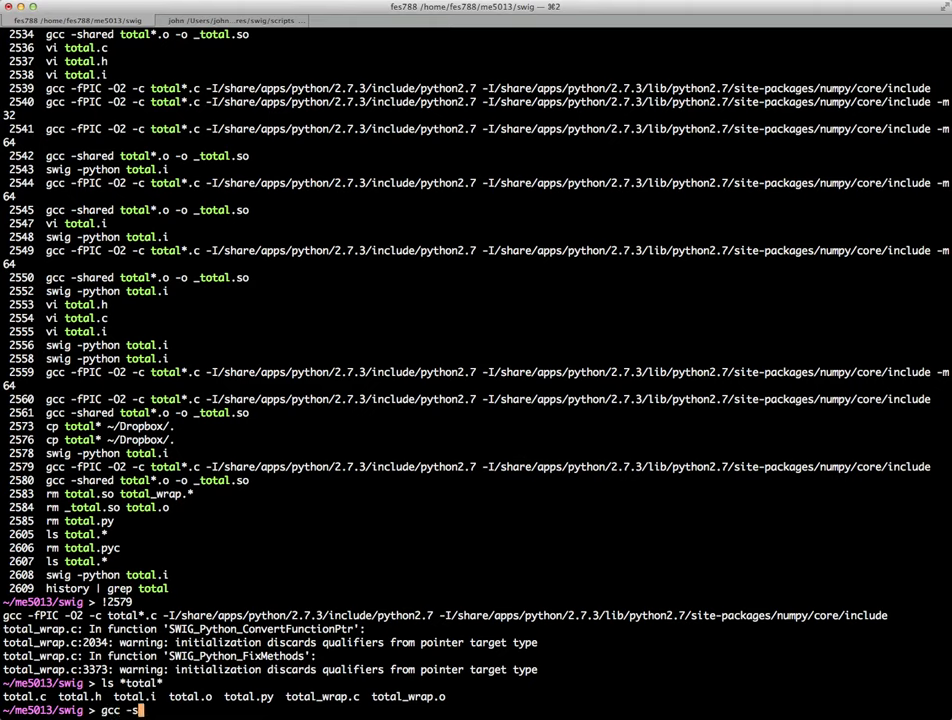
text(hared)
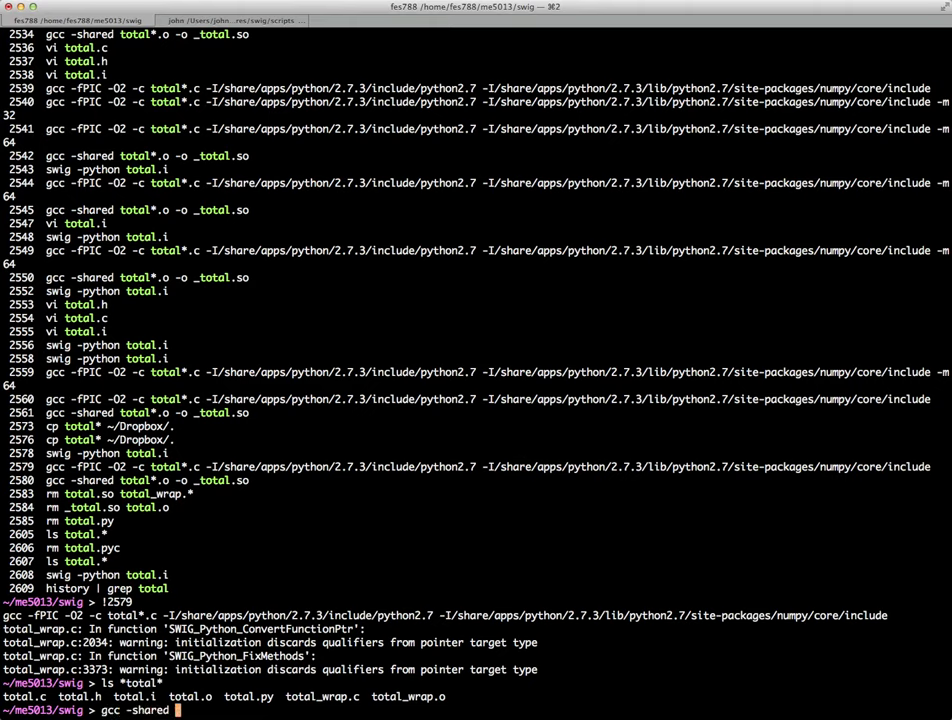
text(total*.o -o _tota)
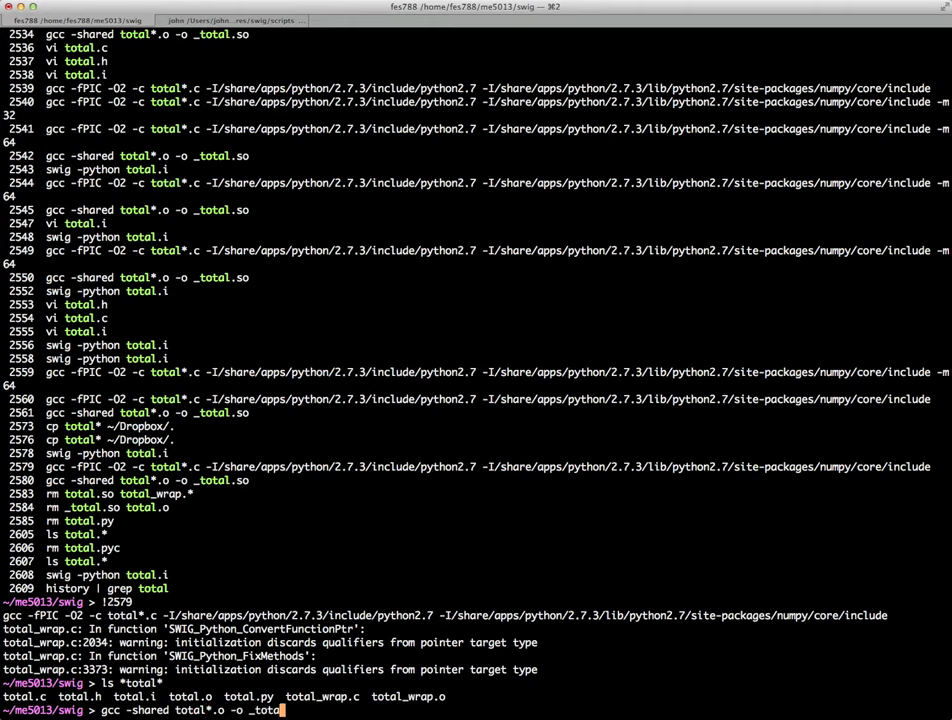
key(Return)
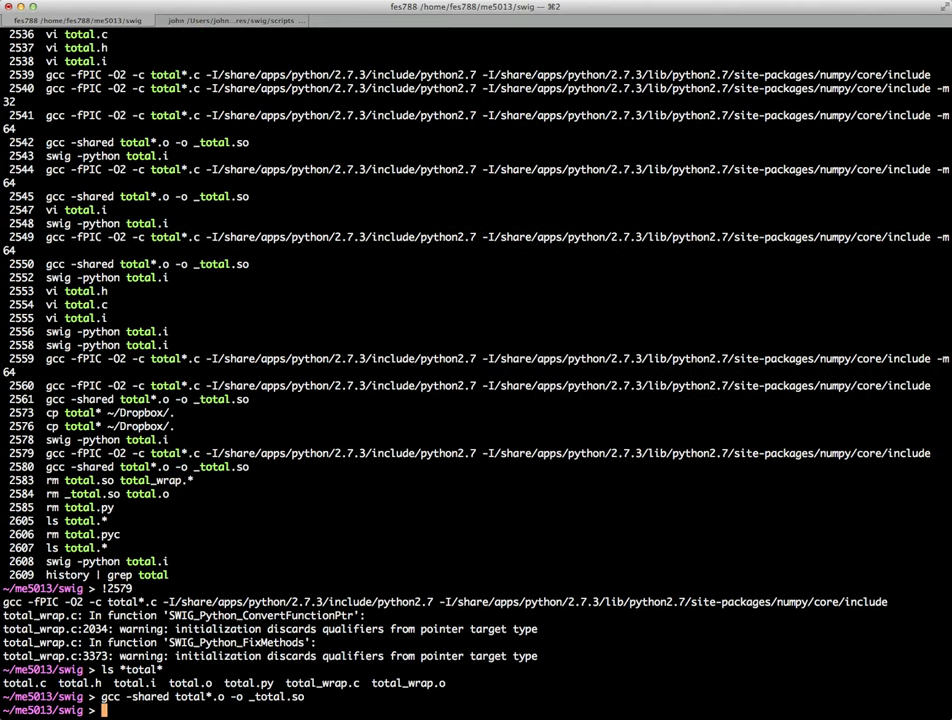
text(ls)
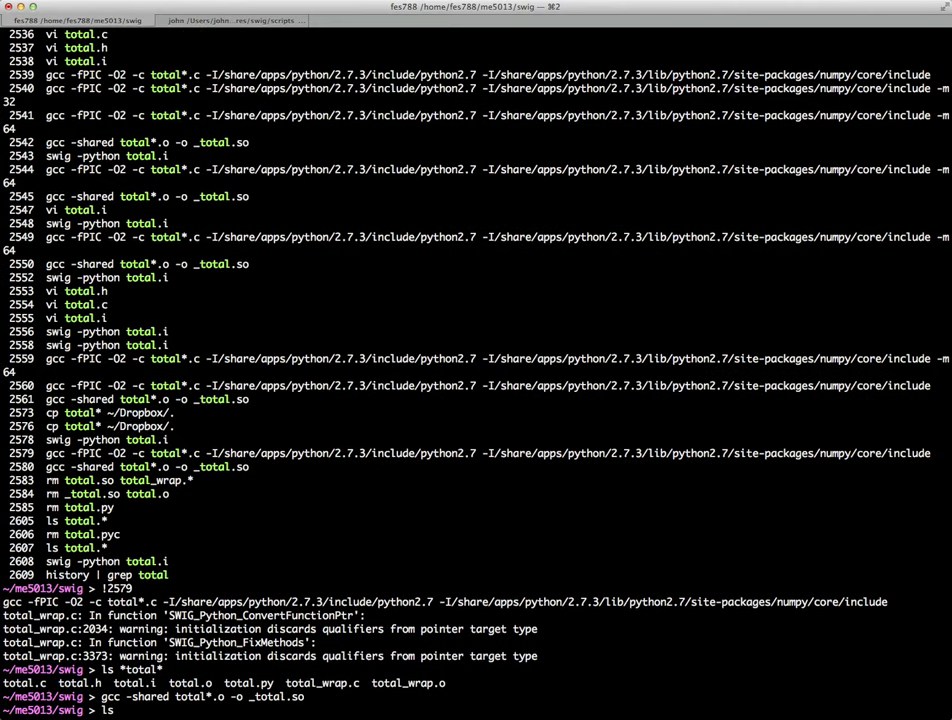
text(*total*)
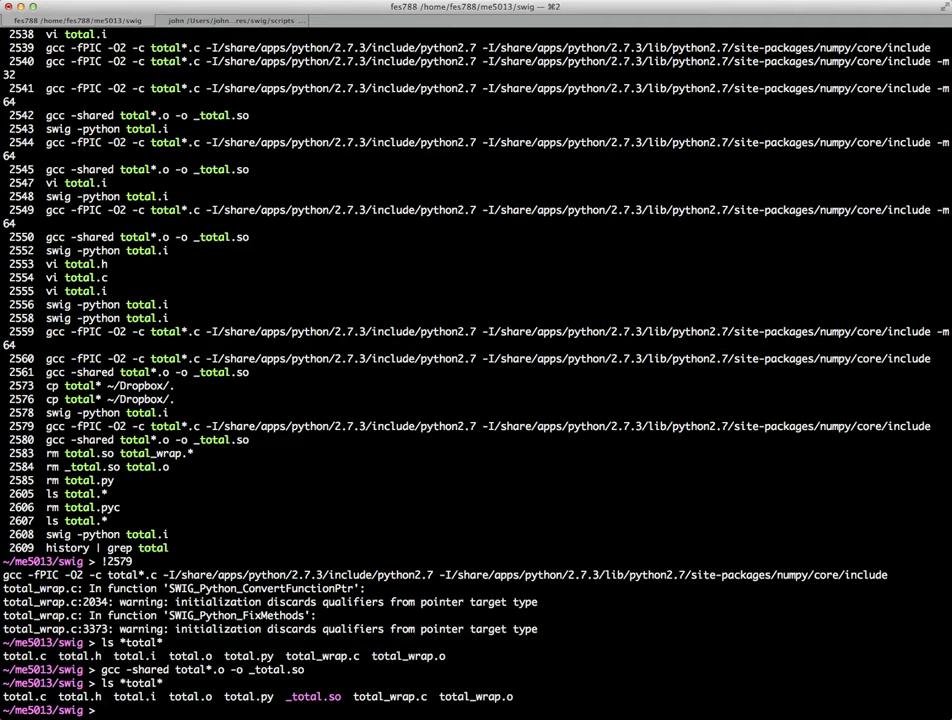
Step: Start IPython, import the total module and define x = range(10)
text(ipython)
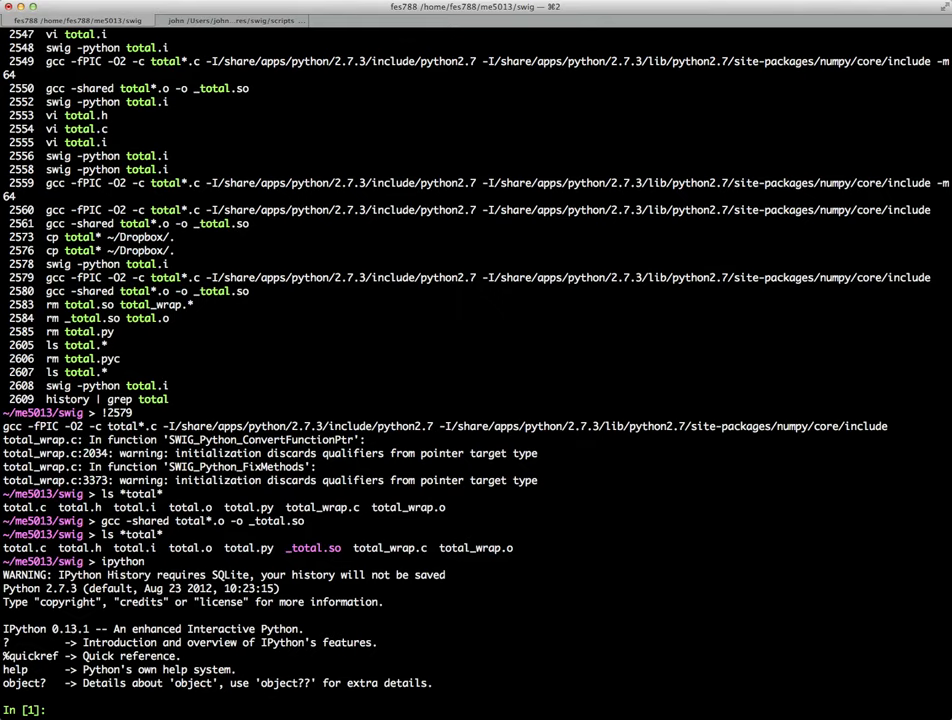
text(import)
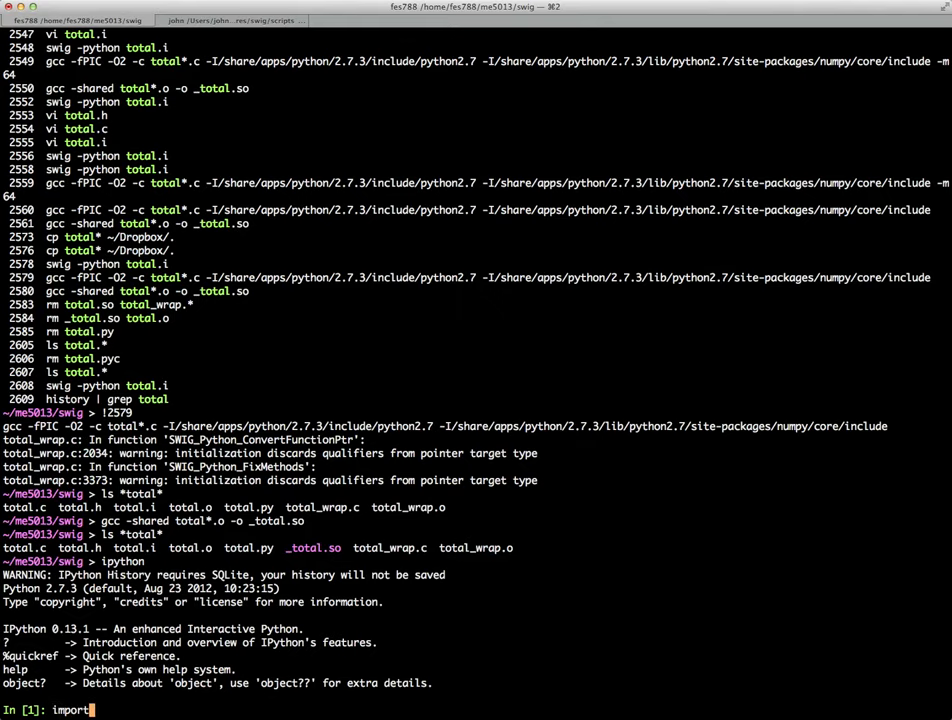
key(Return)
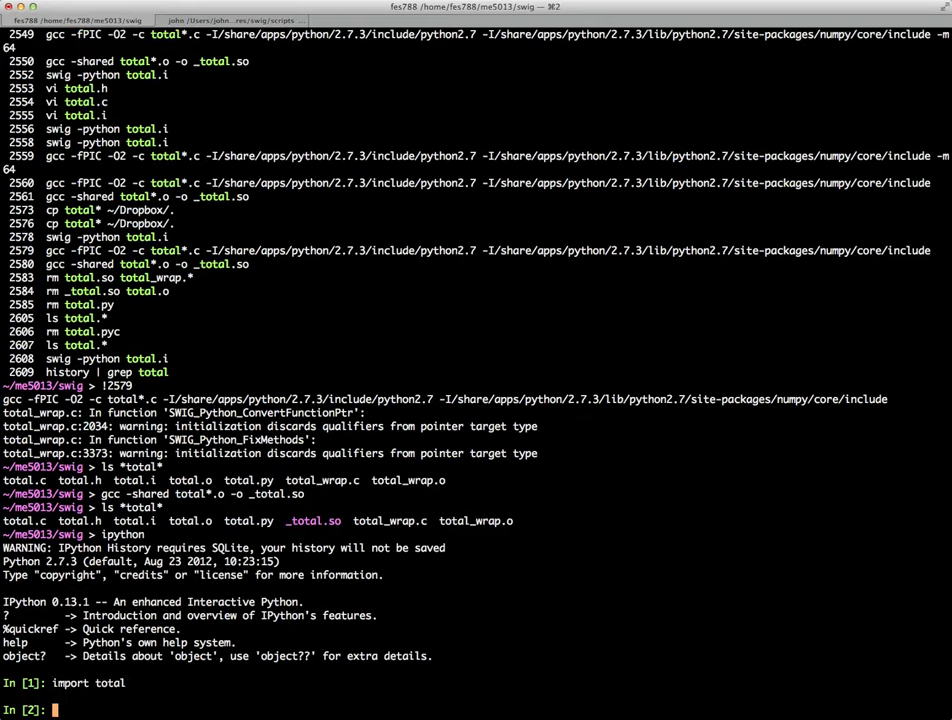
text(x = range(10)
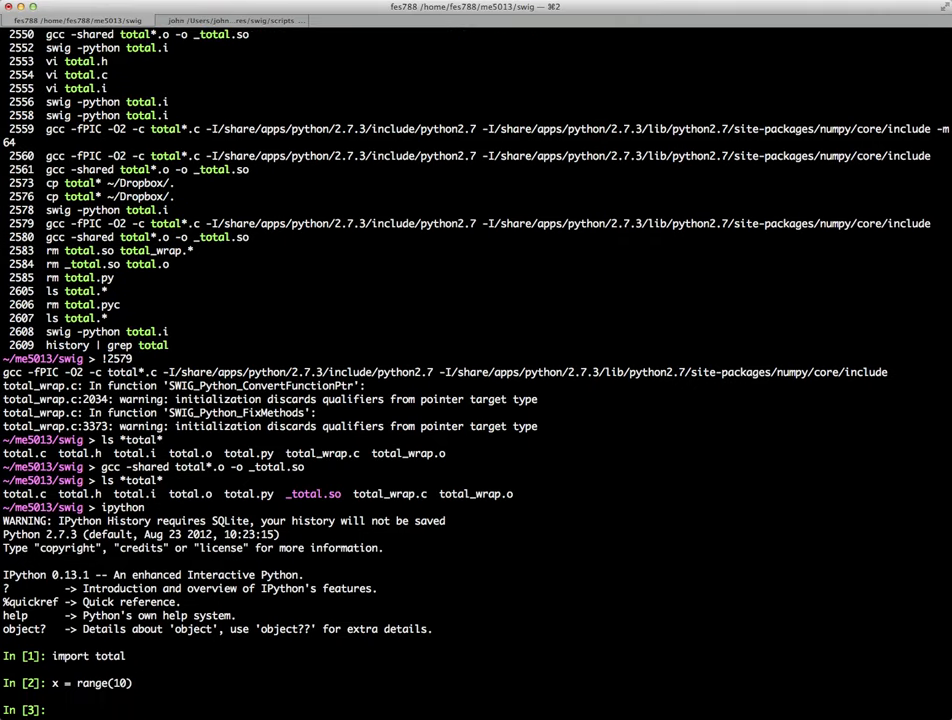
Step: Run total.total(x) to get 45 and %timeit it at 9.83 µs per loop
text(total.t)
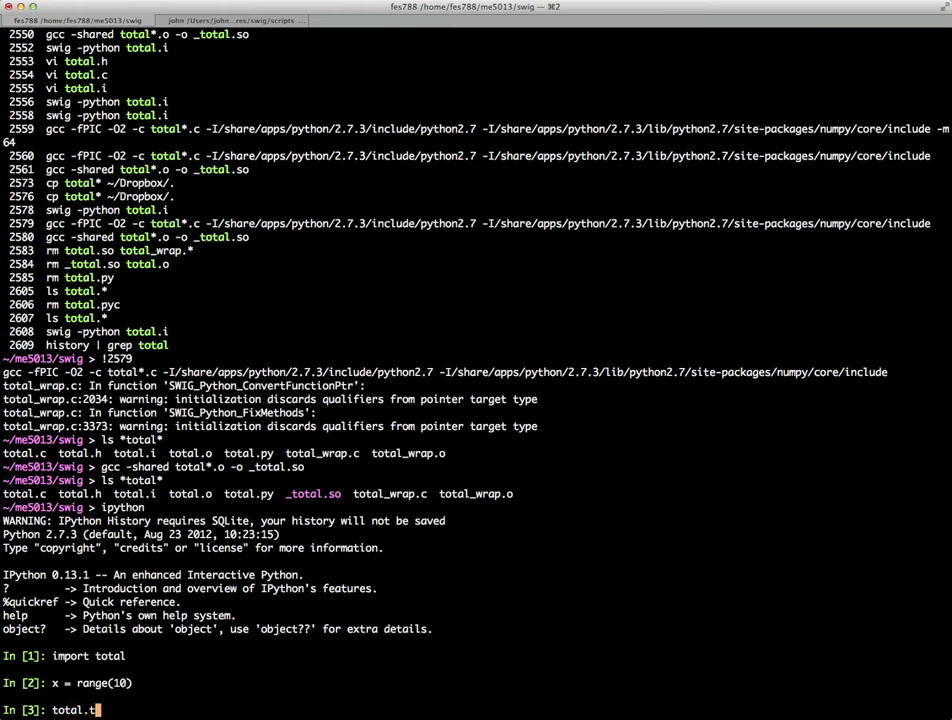
text(otal)
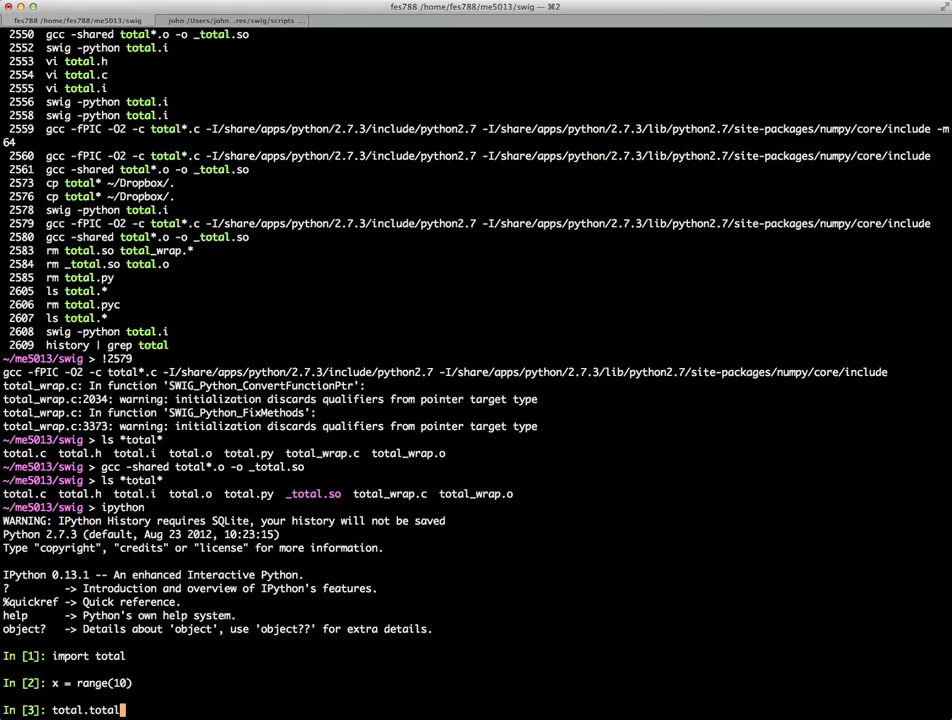
text((1)
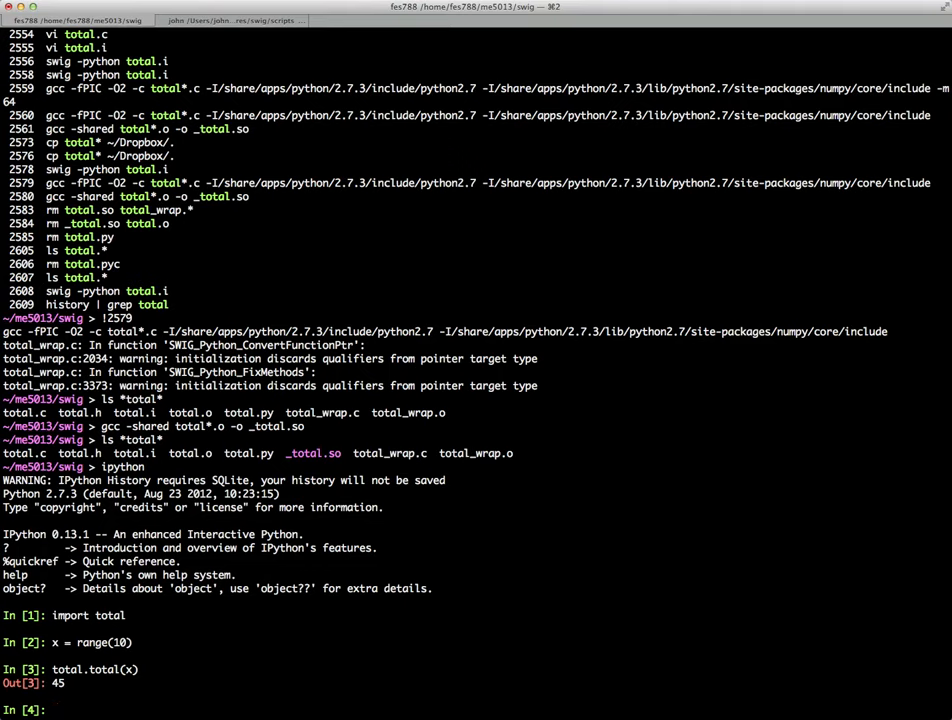
text(%ti)
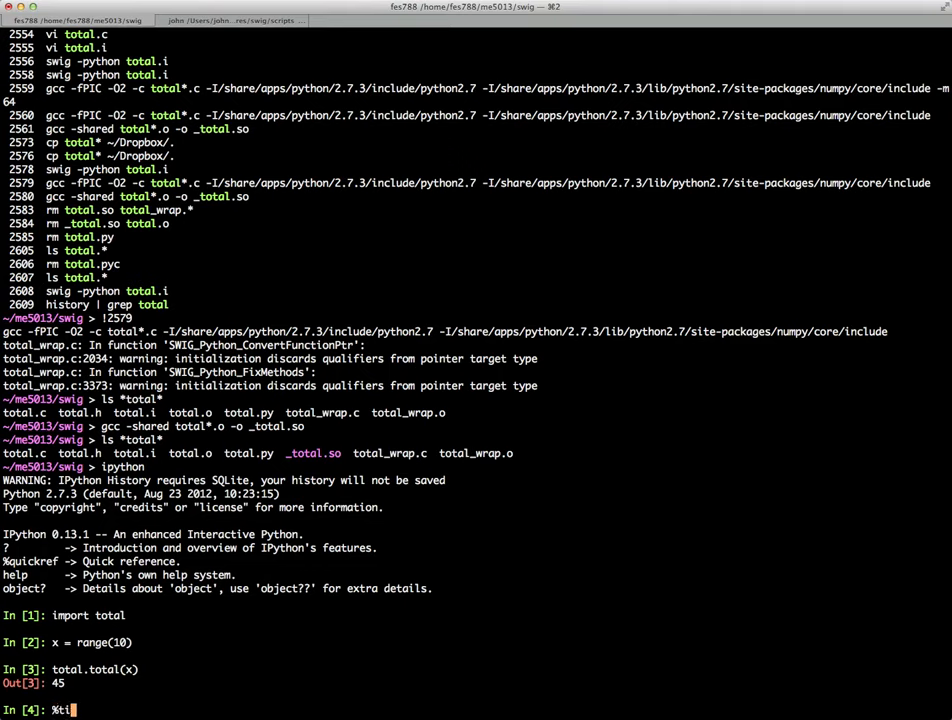
text(meit total.to)
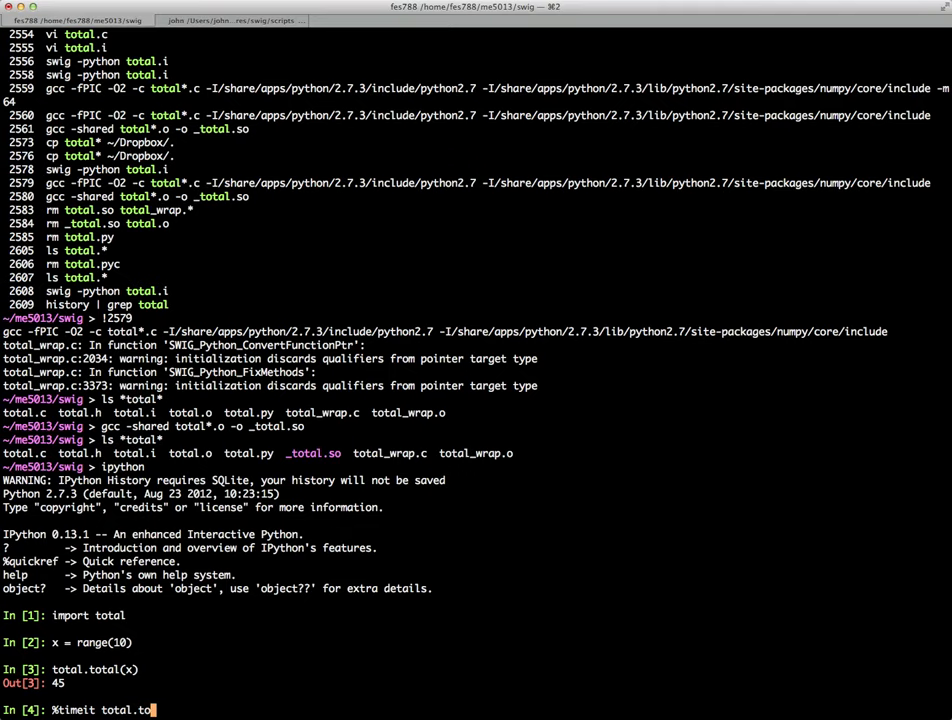
text(tal(x)
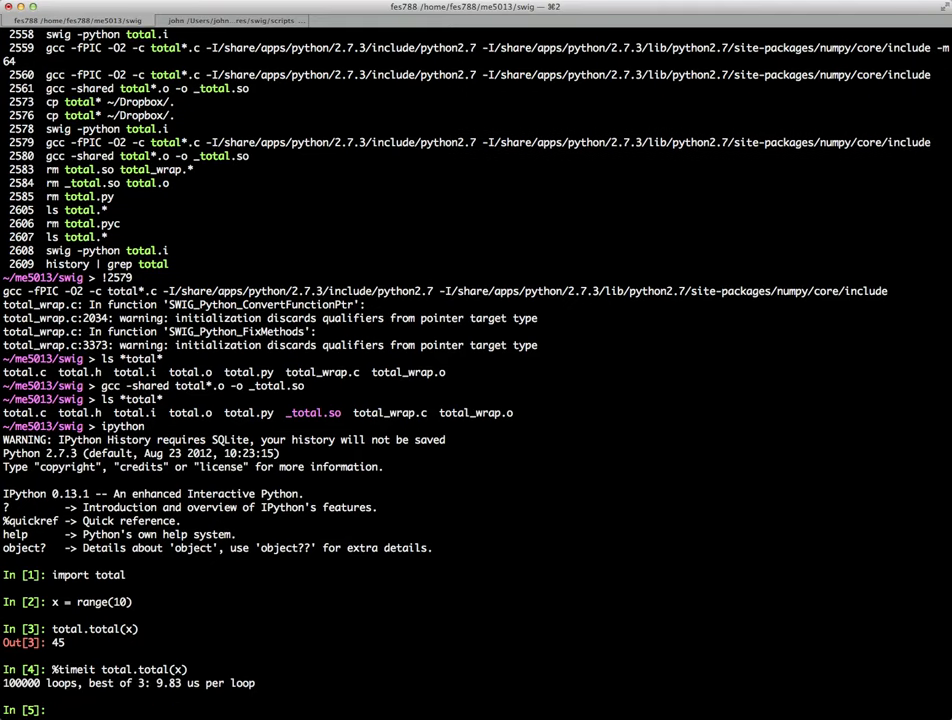
Step: Import numpy as np, confirm np.sum(x) also returns 45 and begin timing it
text(np.sup)
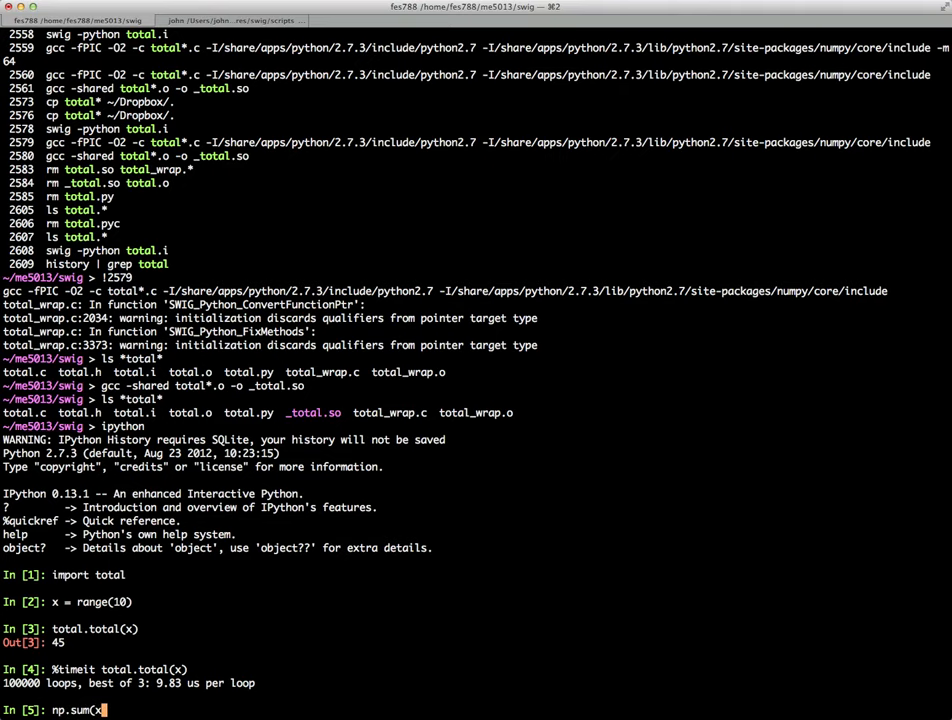
key(Return)
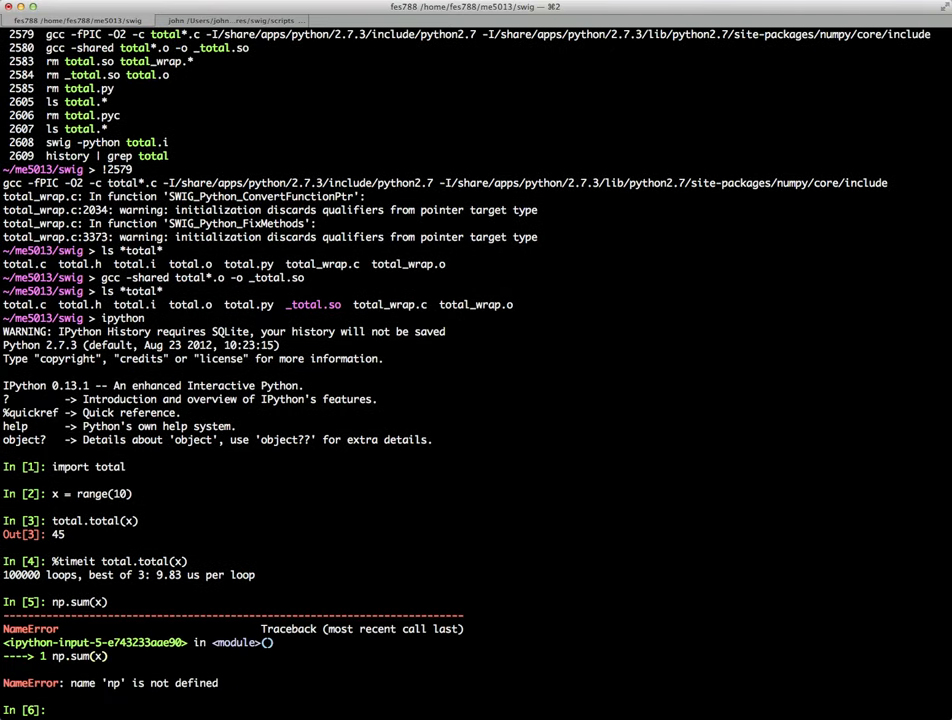
text(import numpy)
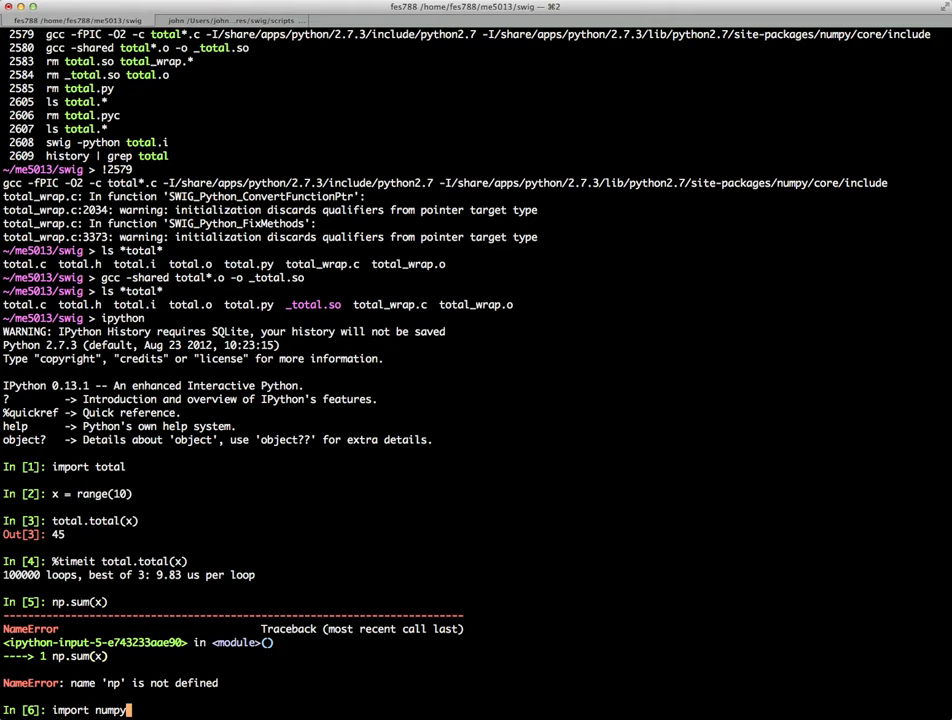
key(Return)
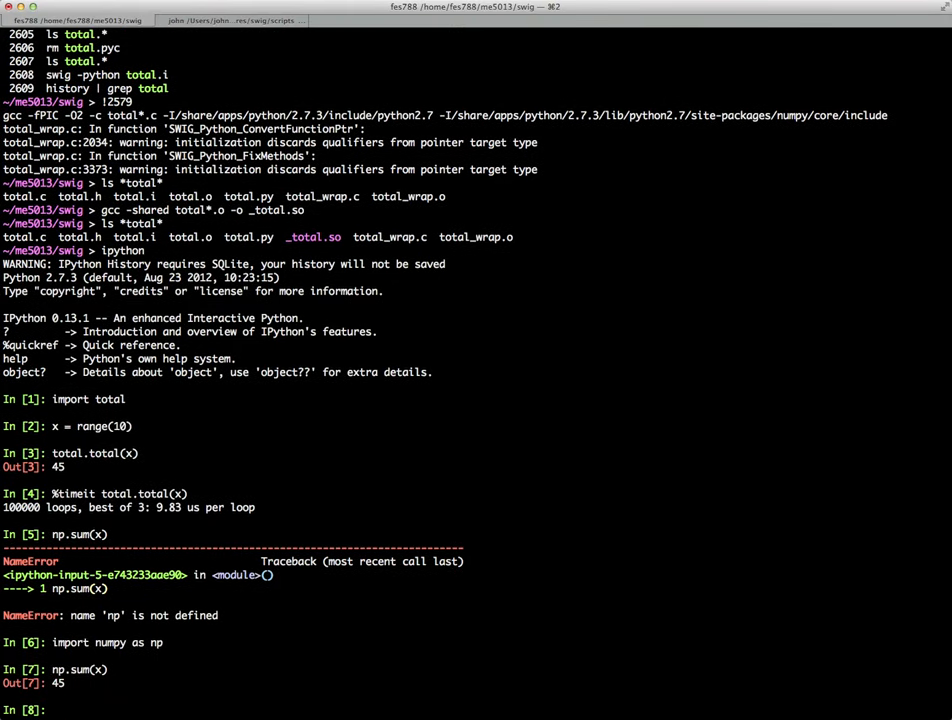
text(np.sum(x))
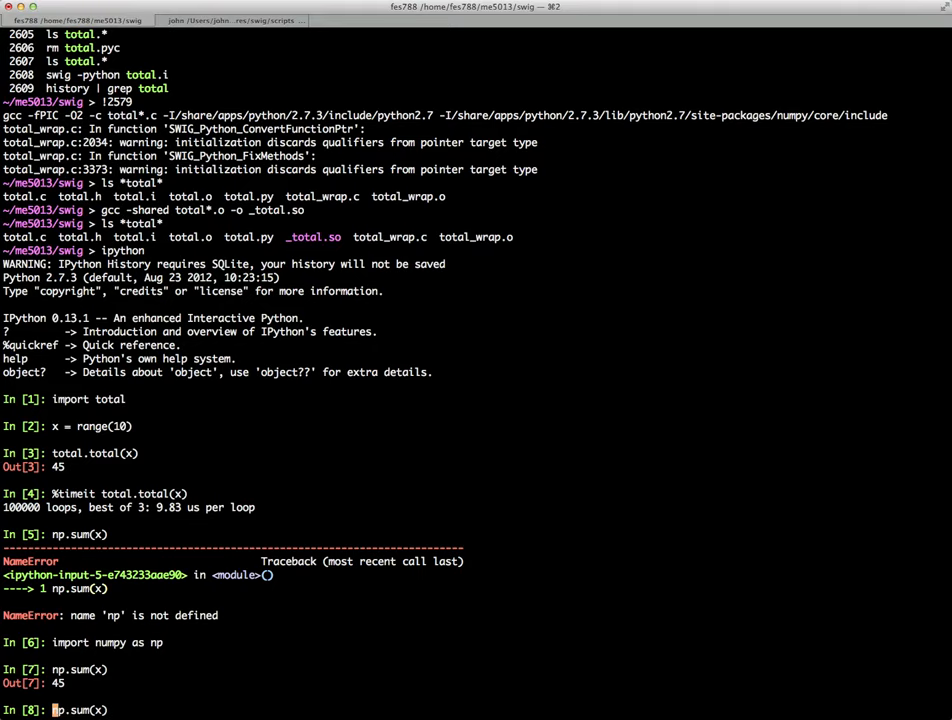
text(%timeit)
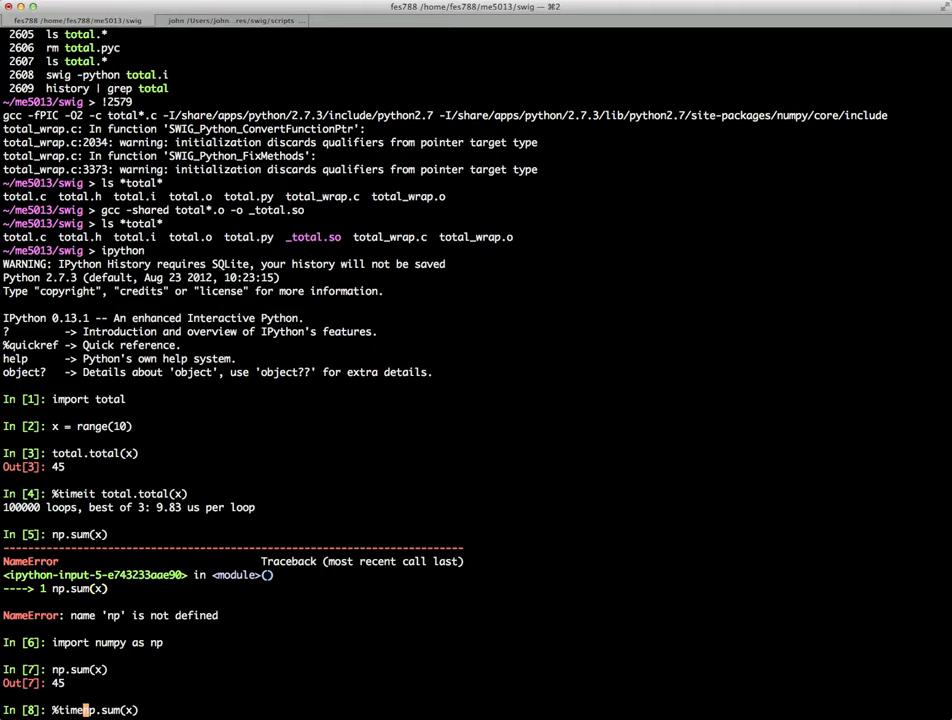